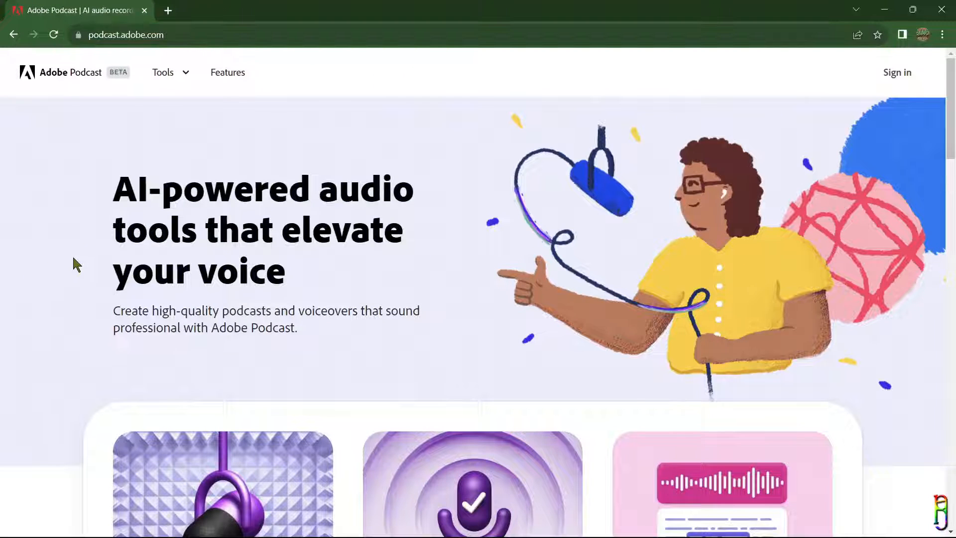
# Step: Scroll down the home page and go to the Enhance Speech tool
pyautogui.scroll(-3)
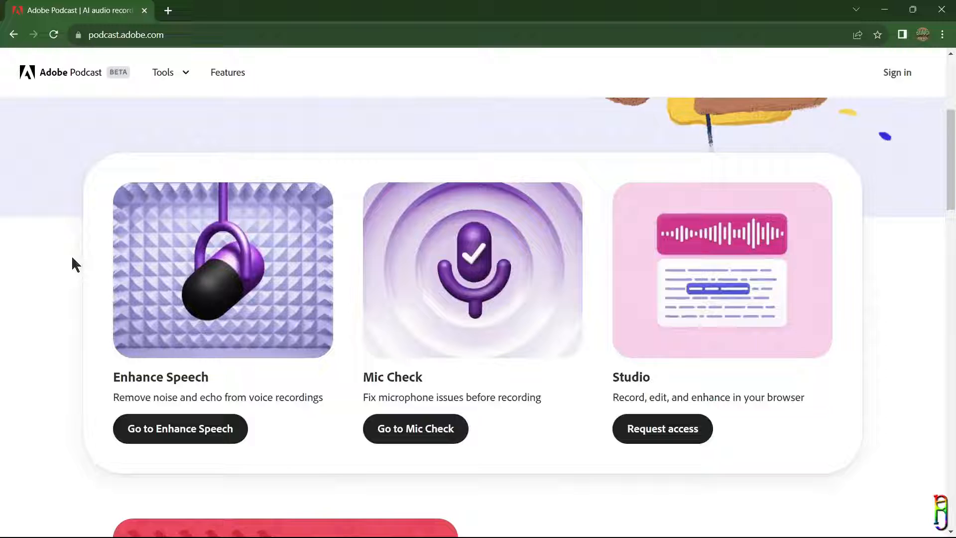
pyautogui.scroll(-3)
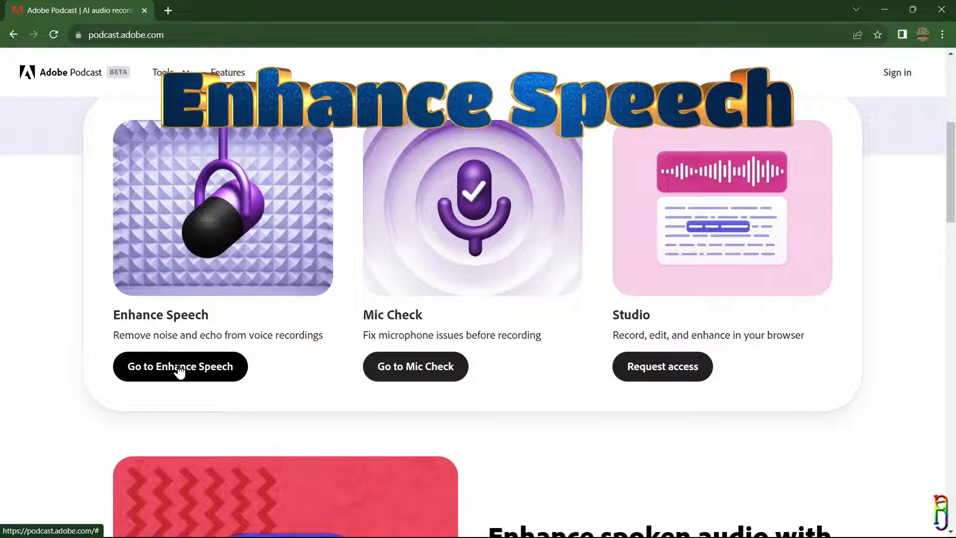
pyautogui.click(180, 366)
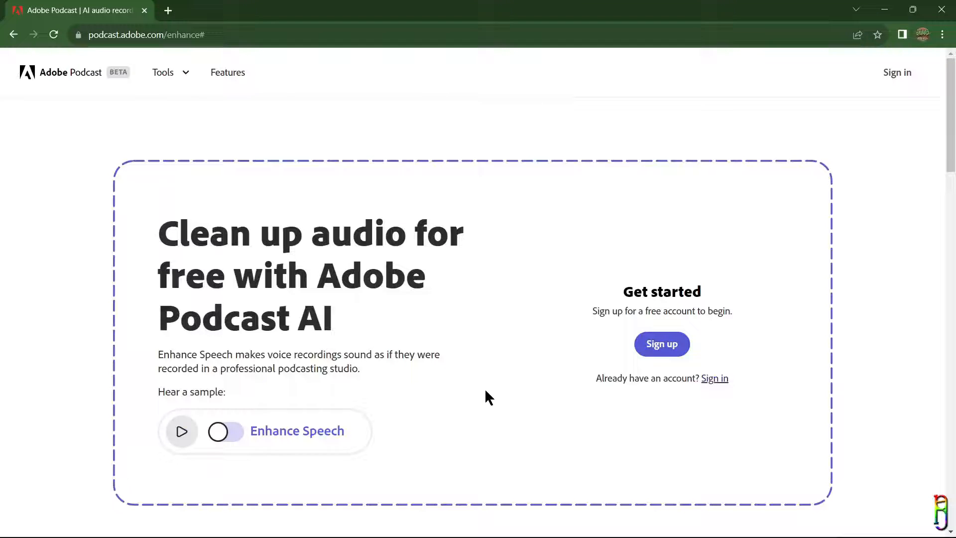
pyautogui.scroll(-3)
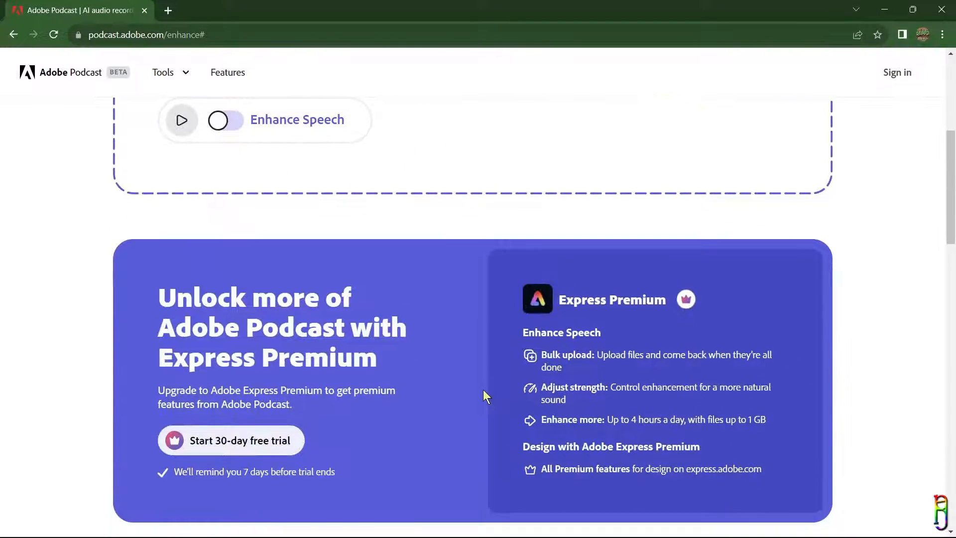
pyautogui.scroll(3)
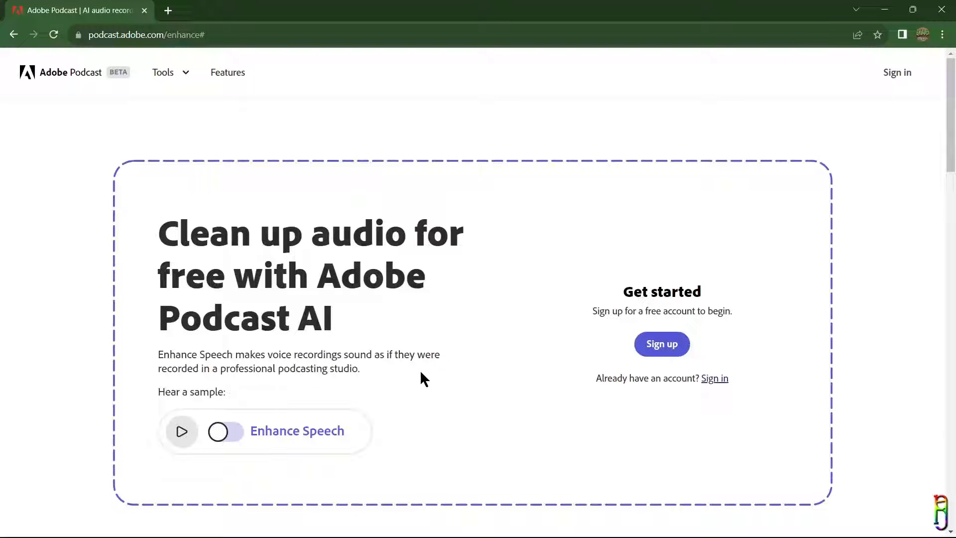
pyautogui.scroll(-3)
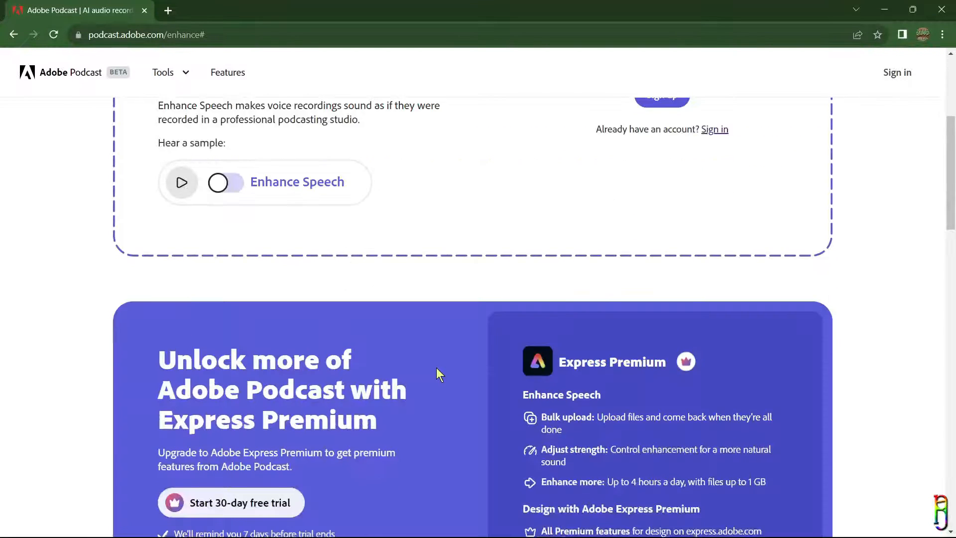
pyautogui.scroll(3)
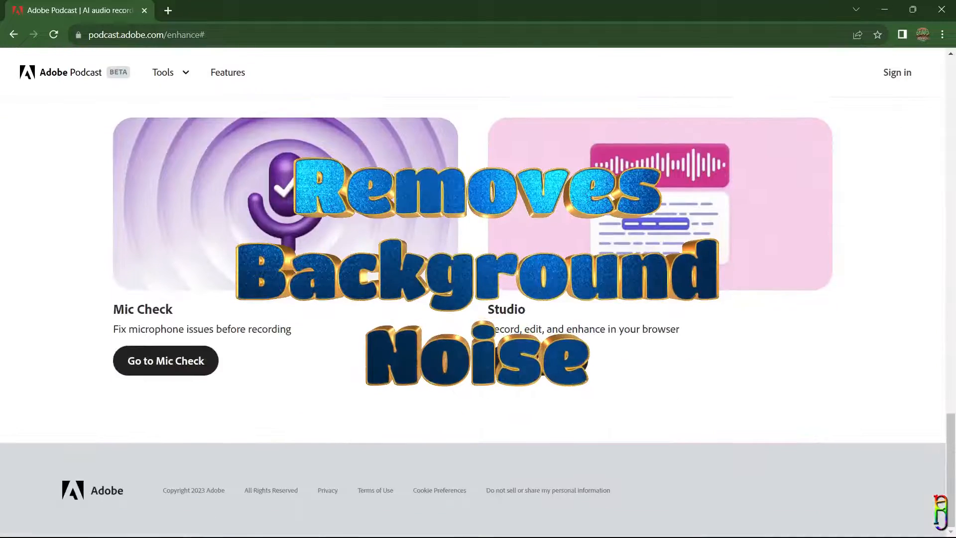
pyautogui.scroll(-3)
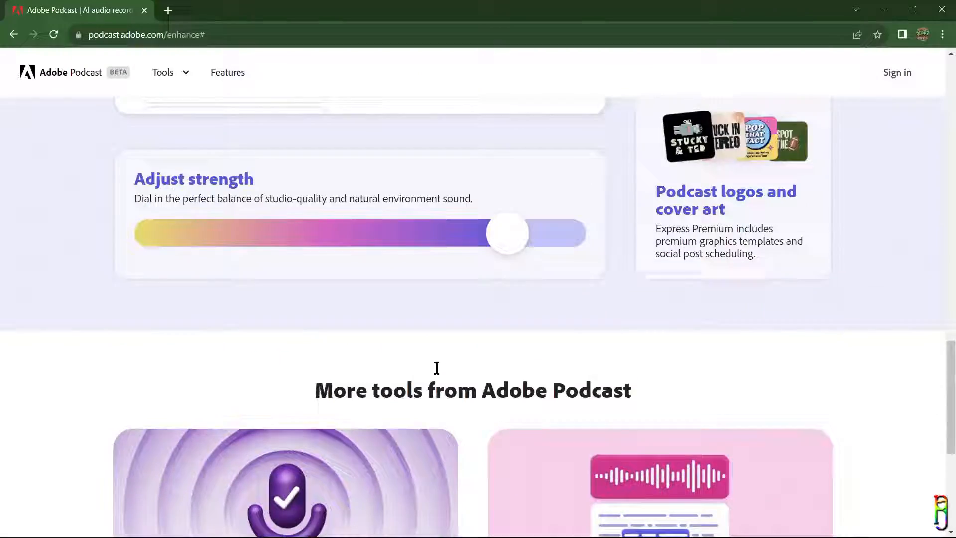
pyautogui.scroll(3)
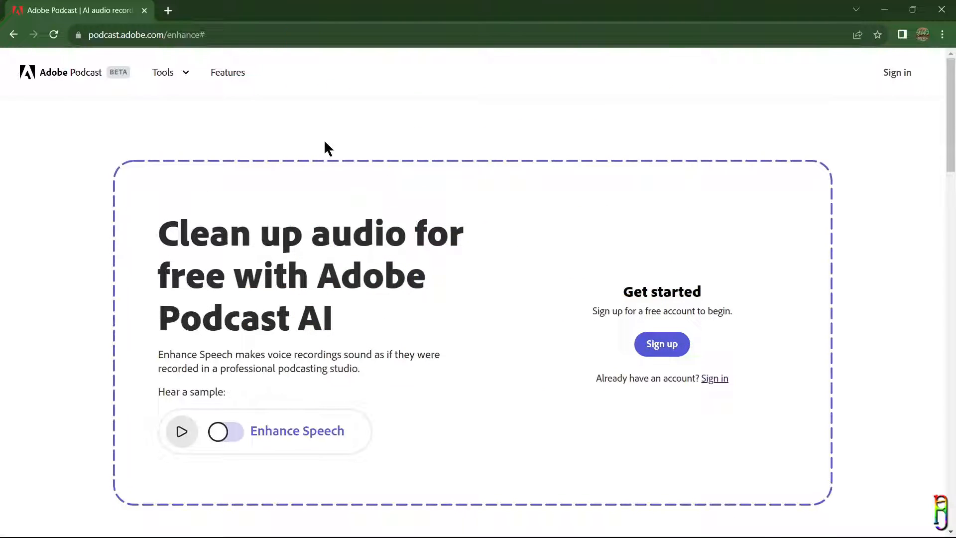
pyautogui.click(162, 72)
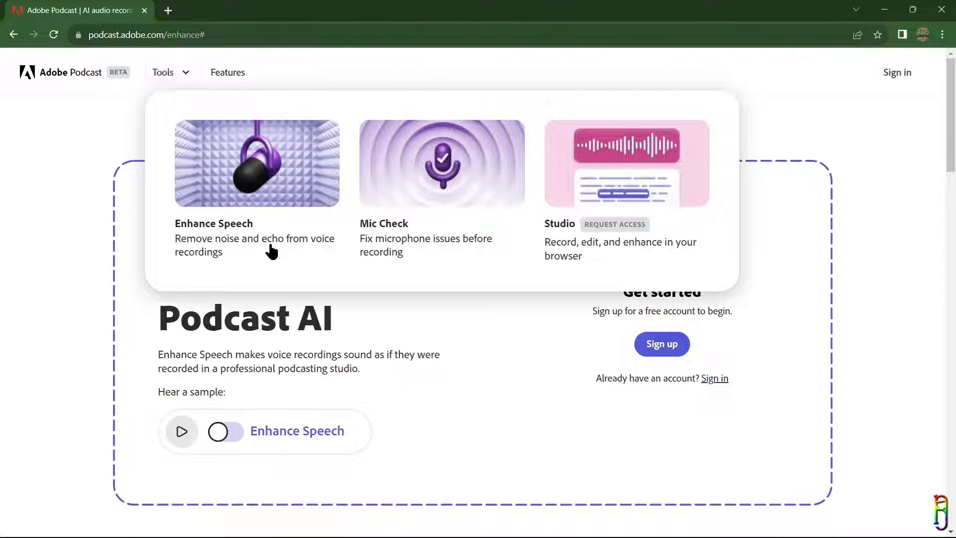
pyautogui.moveTo(172, 204)
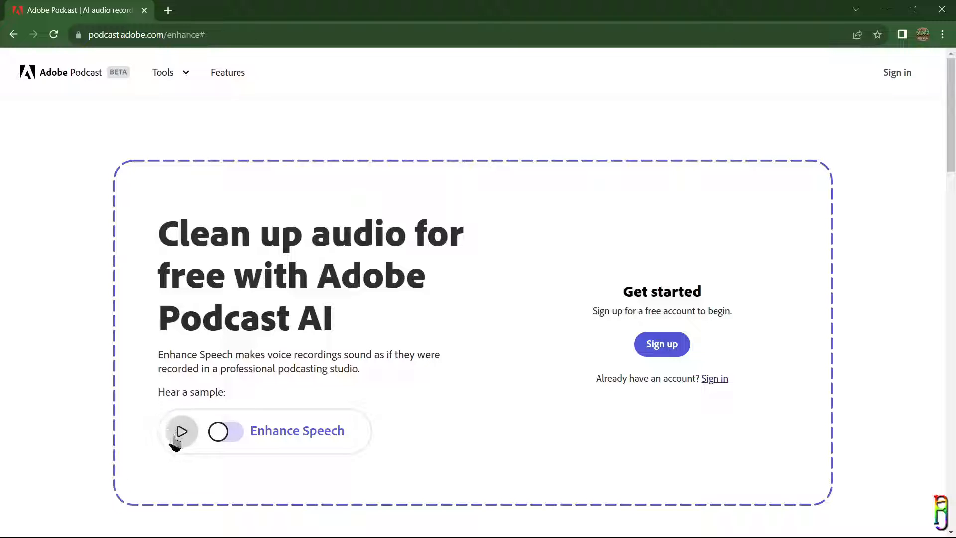
pyautogui.click(181, 431)
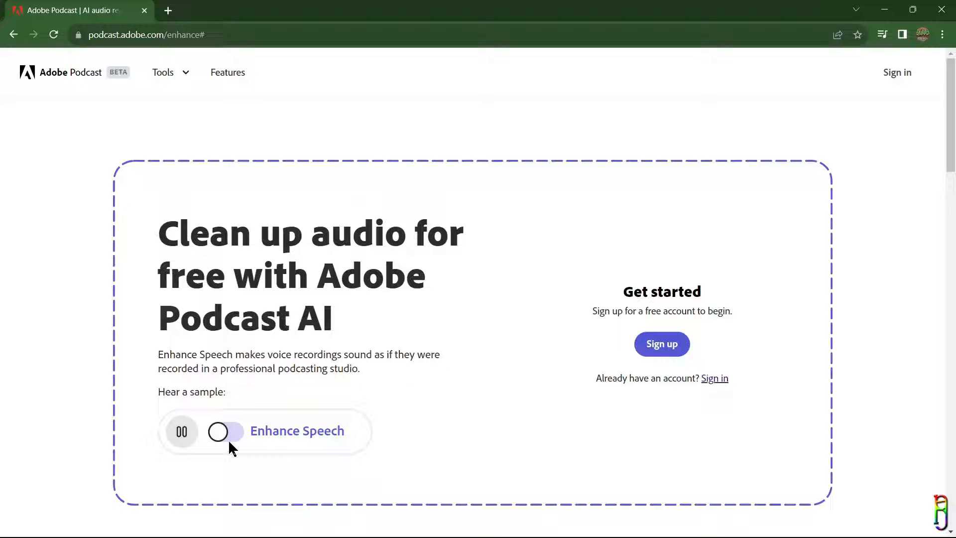
pyautogui.click(225, 431)
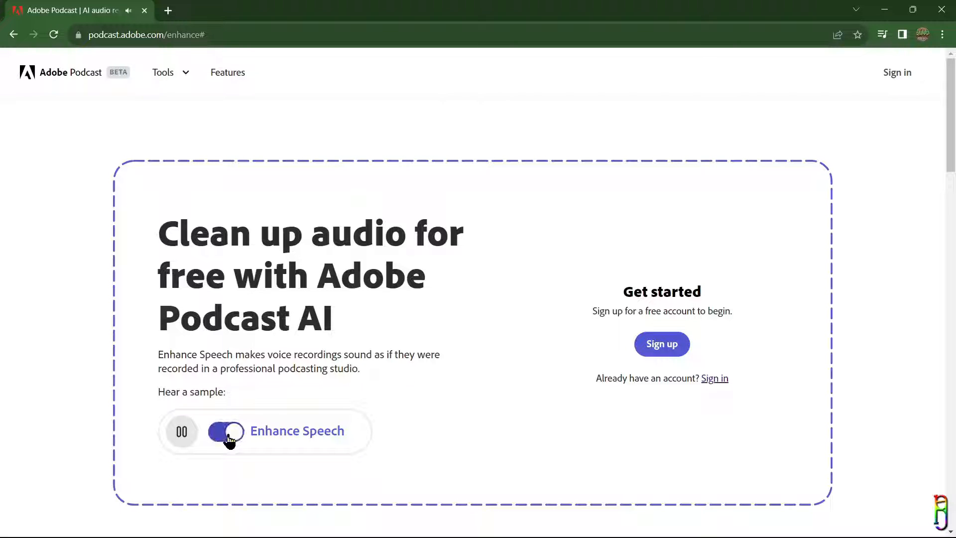
pyautogui.click(226, 430)
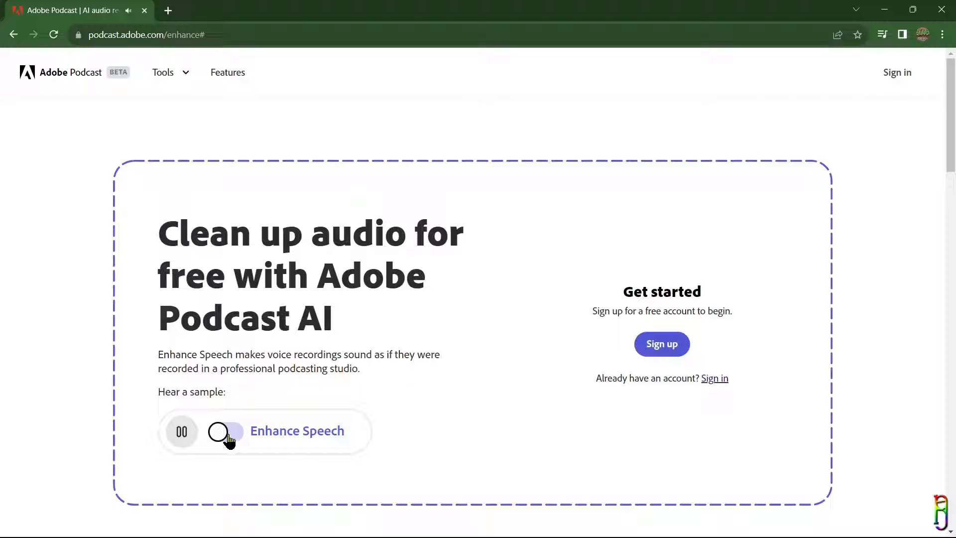
pyautogui.click(226, 431)
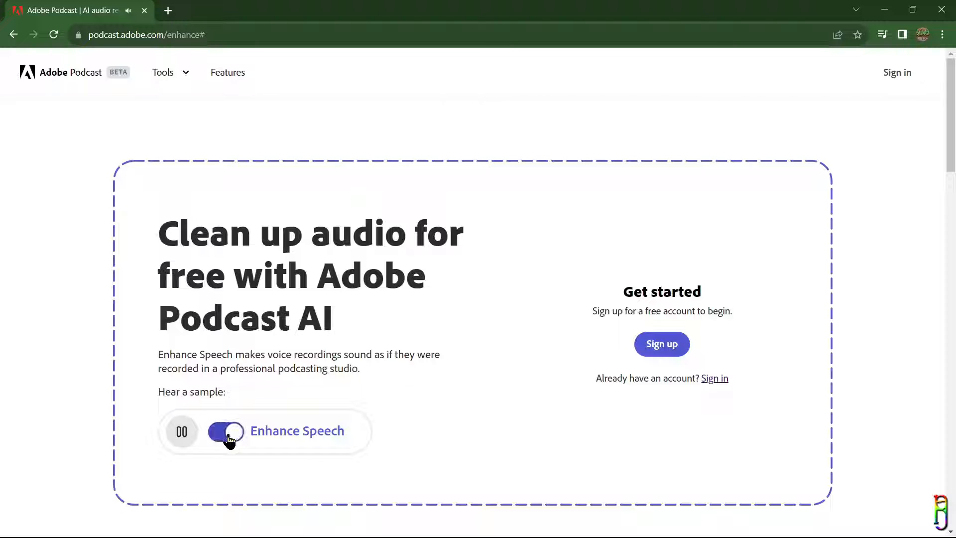
pyautogui.click(225, 430)
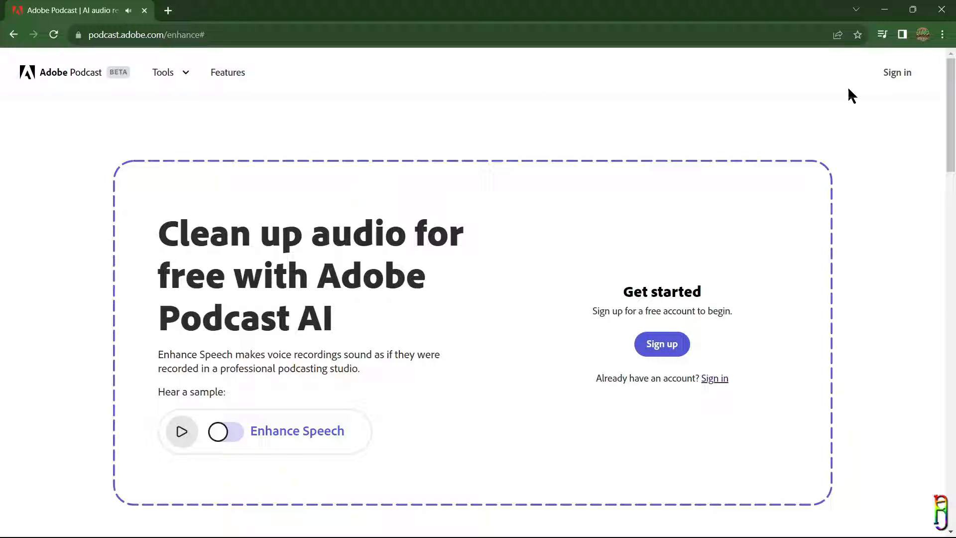
pyautogui.moveTo(707, 342)
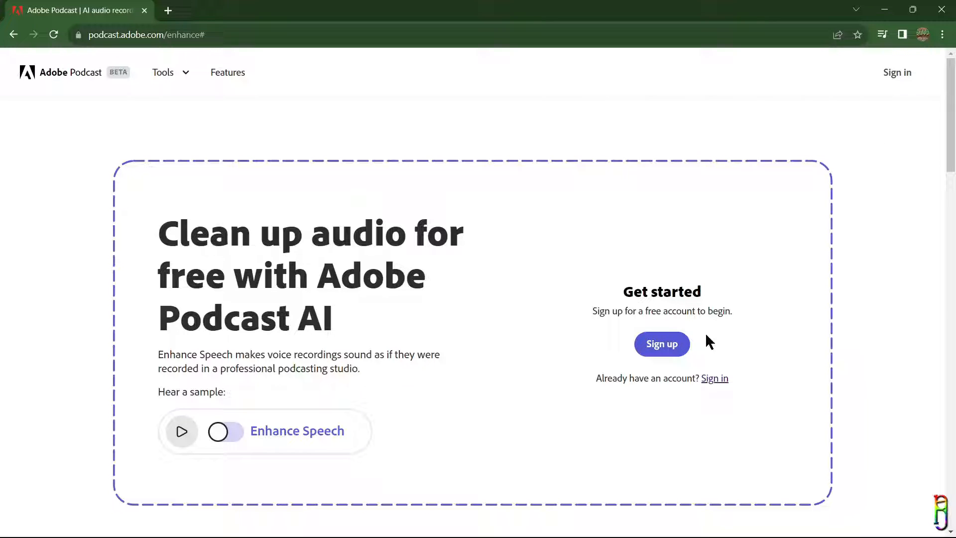
# Step: Create an Adobe account via Google sign-in, entering birth details and opting into email
pyautogui.click(660, 343)
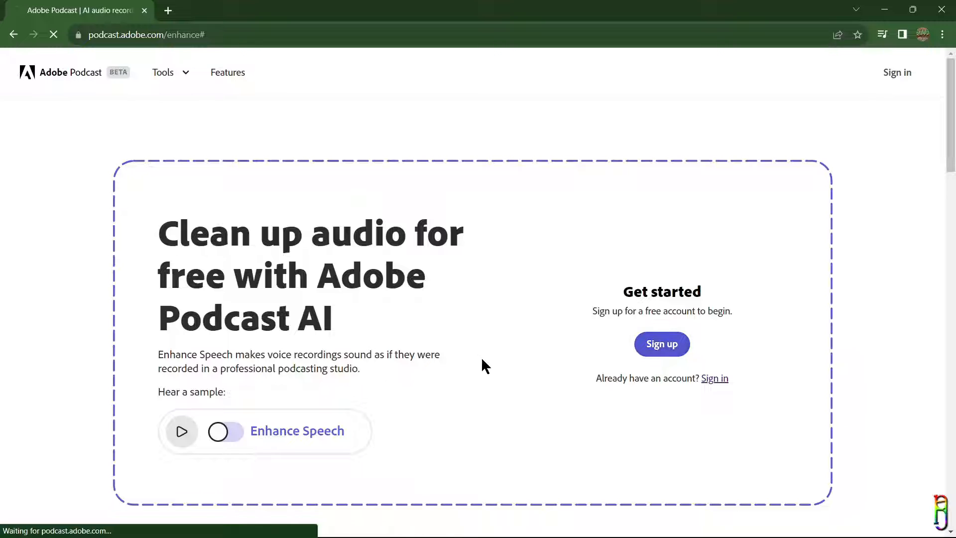
pyautogui.click(662, 343)
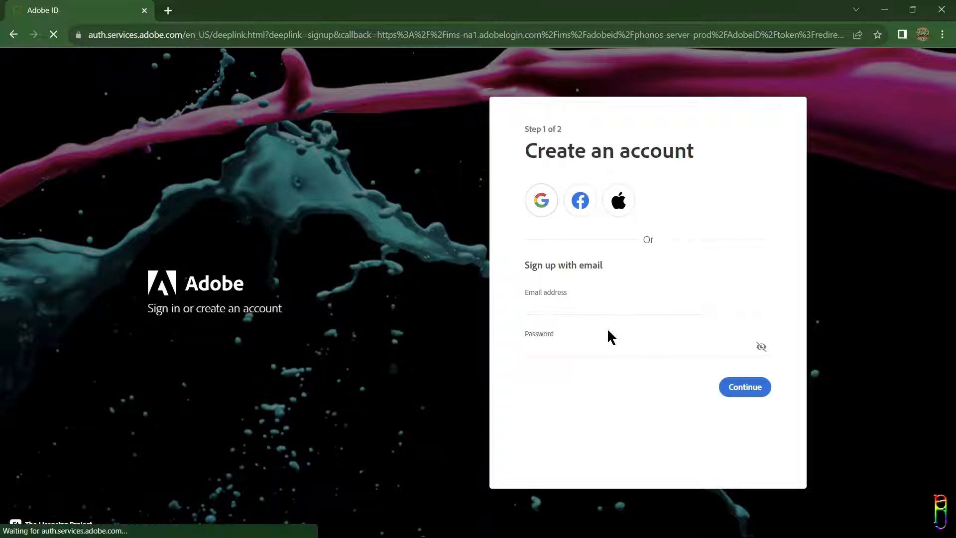
pyautogui.click(541, 200)
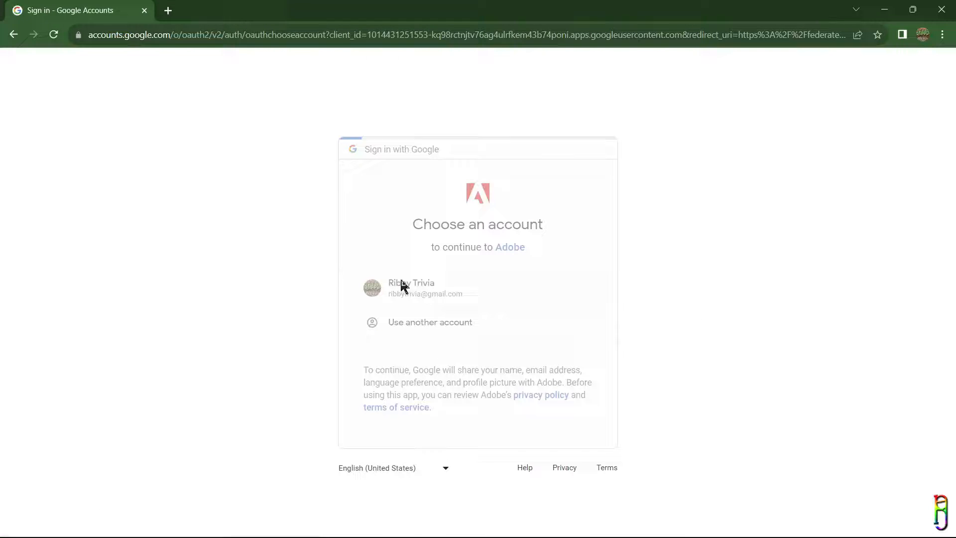
pyautogui.click(423, 288)
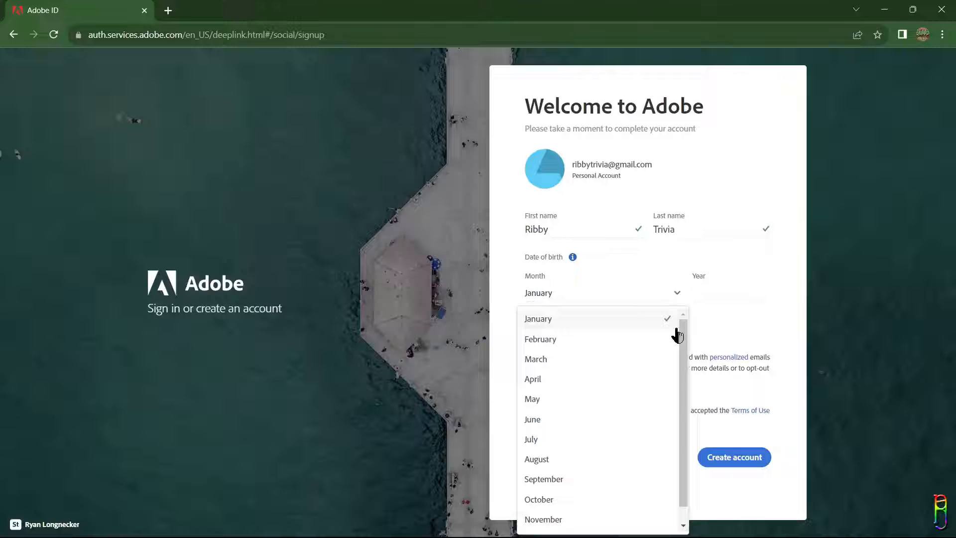
pyautogui.click(531, 419)
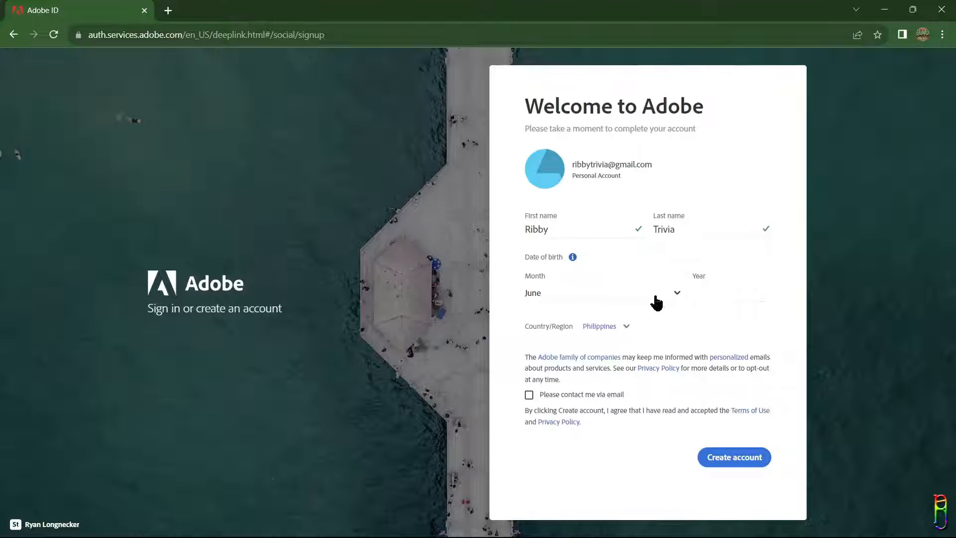
pyautogui.write('18')
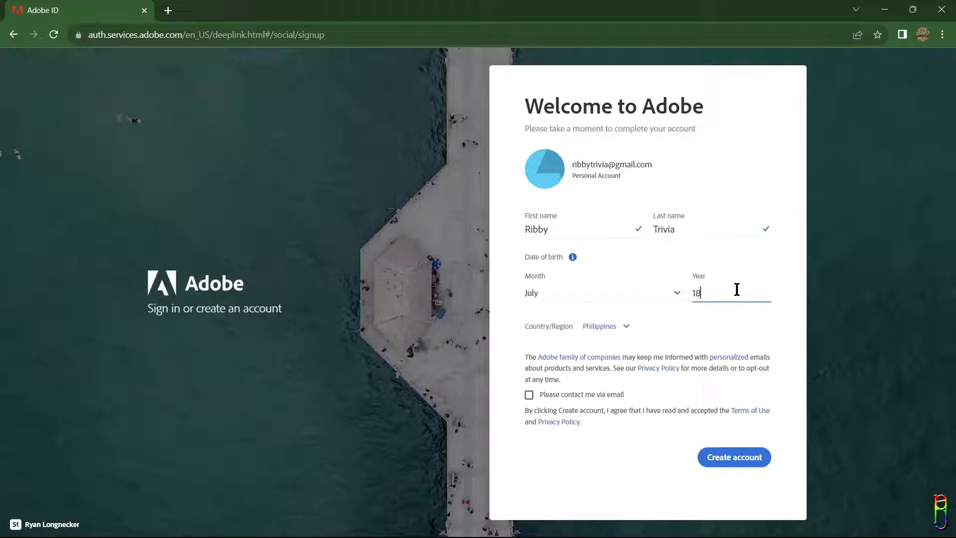
pyautogui.click(529, 395)
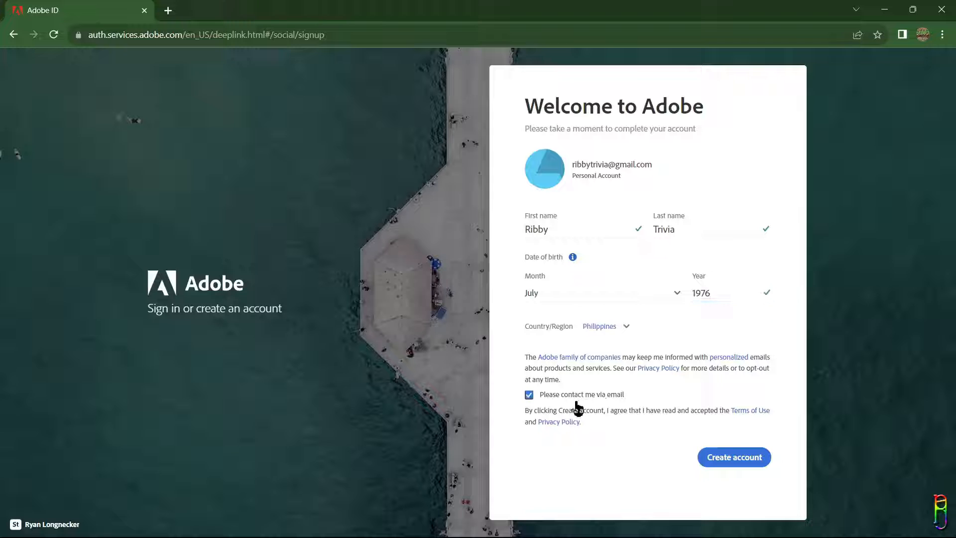
pyautogui.click(529, 395)
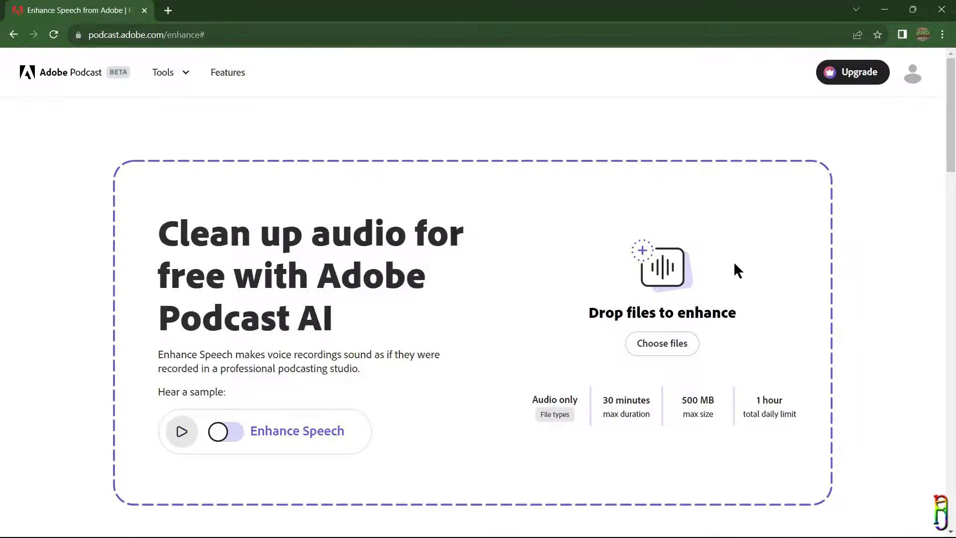
pyautogui.moveTo(450, 456)
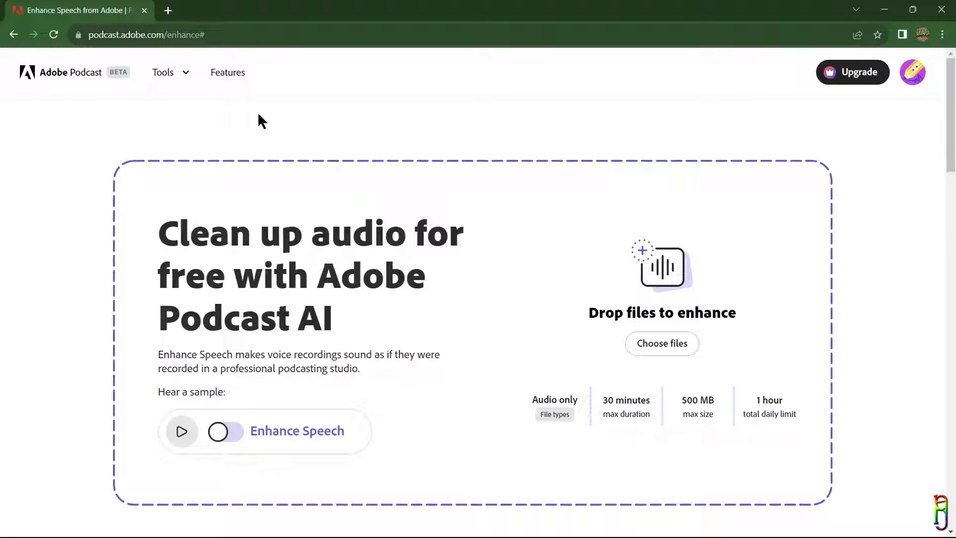
pyautogui.moveTo(636, 413)
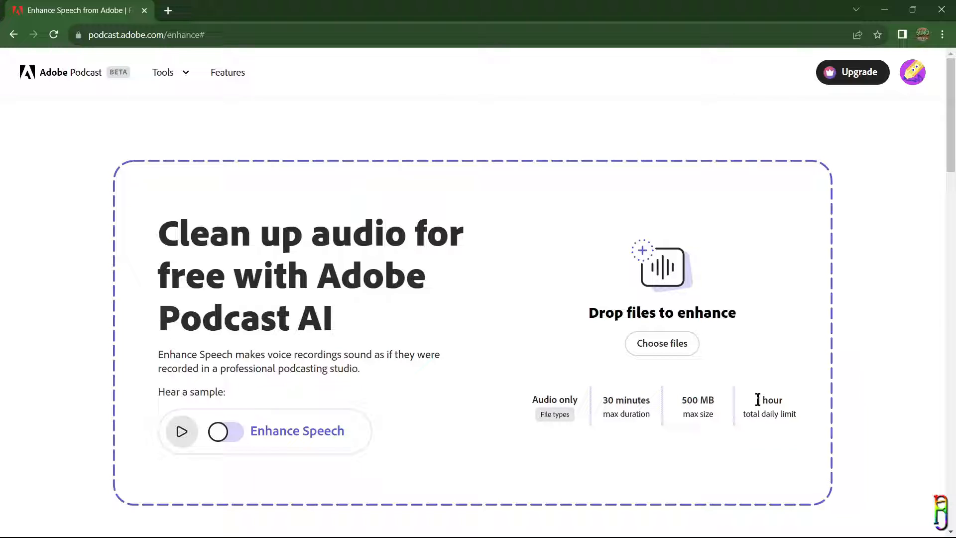
pyautogui.moveTo(76, 126)
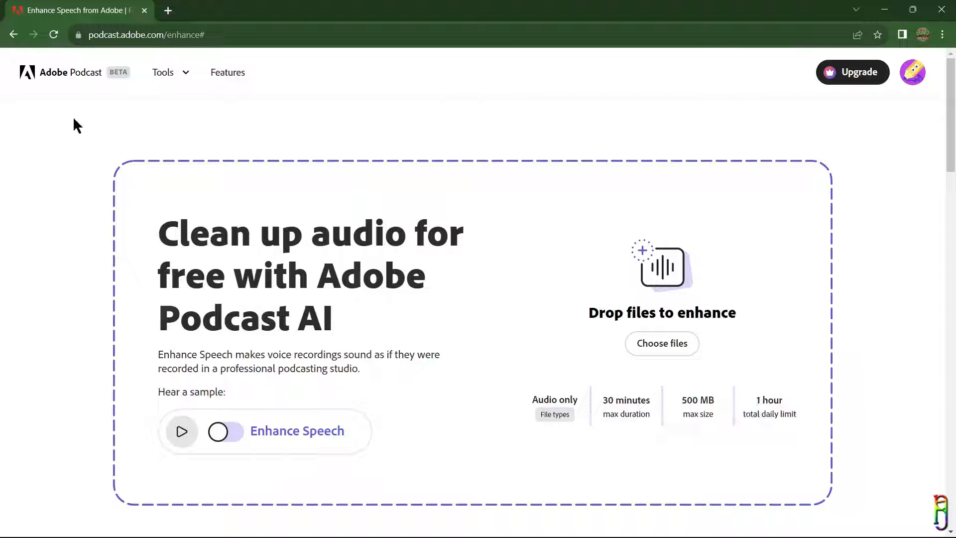
pyautogui.moveTo(771, 184)
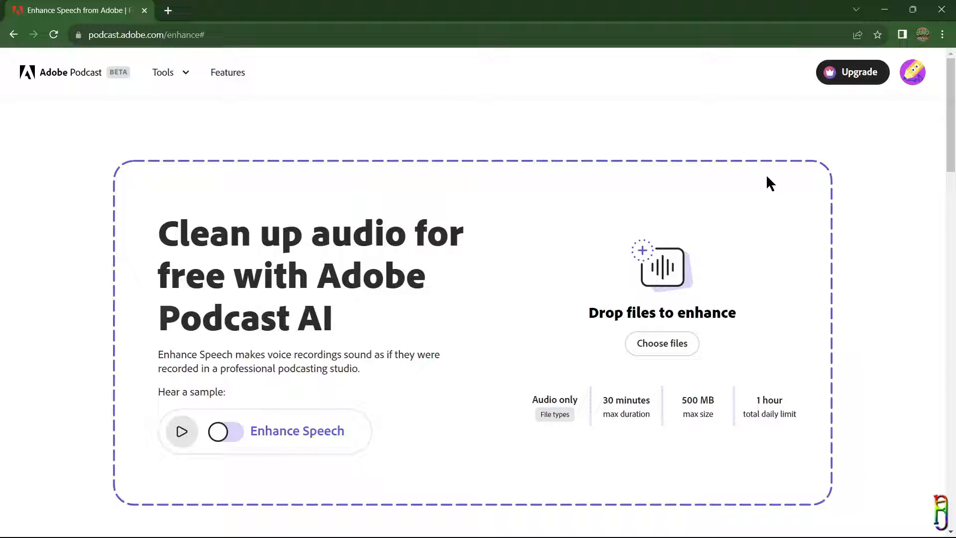
pyautogui.moveTo(850, 122)
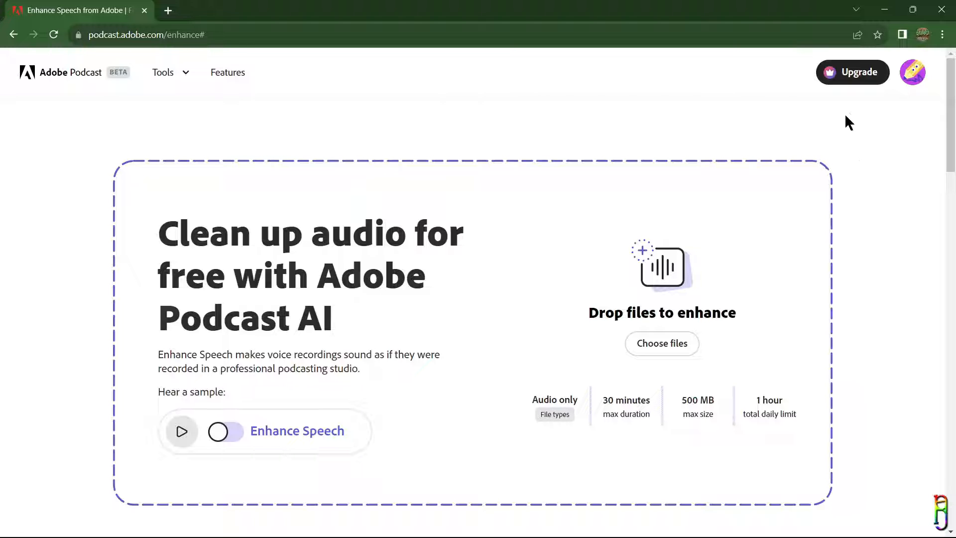
pyautogui.moveTo(853, 76)
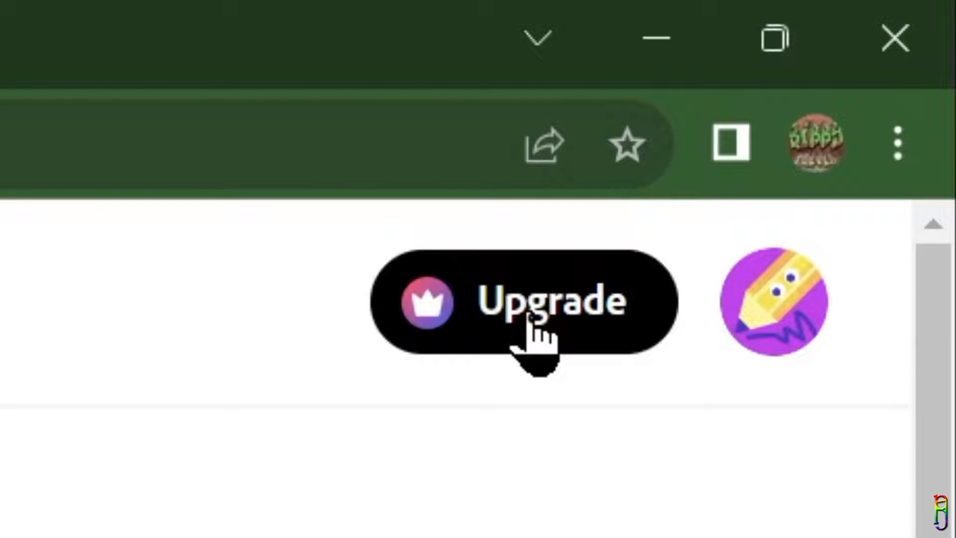
# Step: Show the Express Premium upgrade offer
pyautogui.click(524, 302)
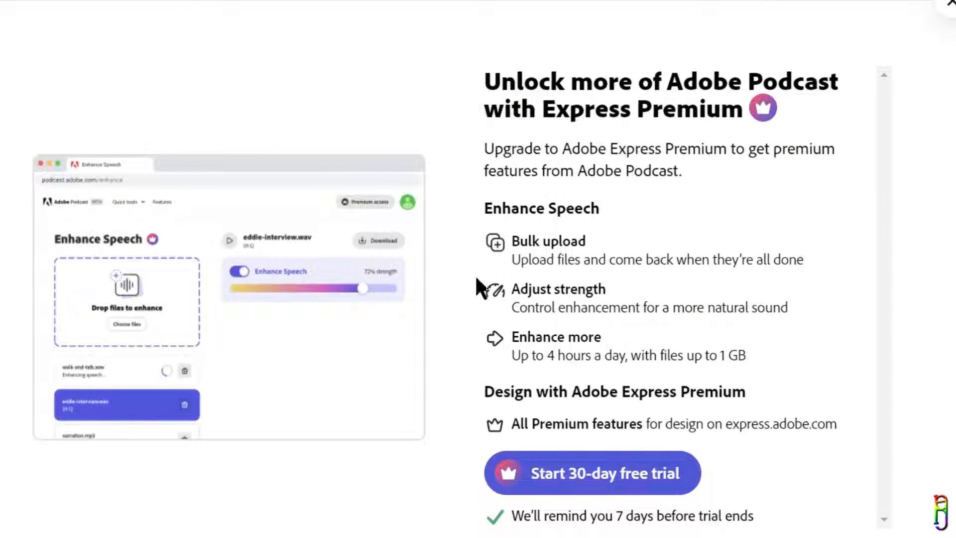
pyautogui.moveTo(849, 473)
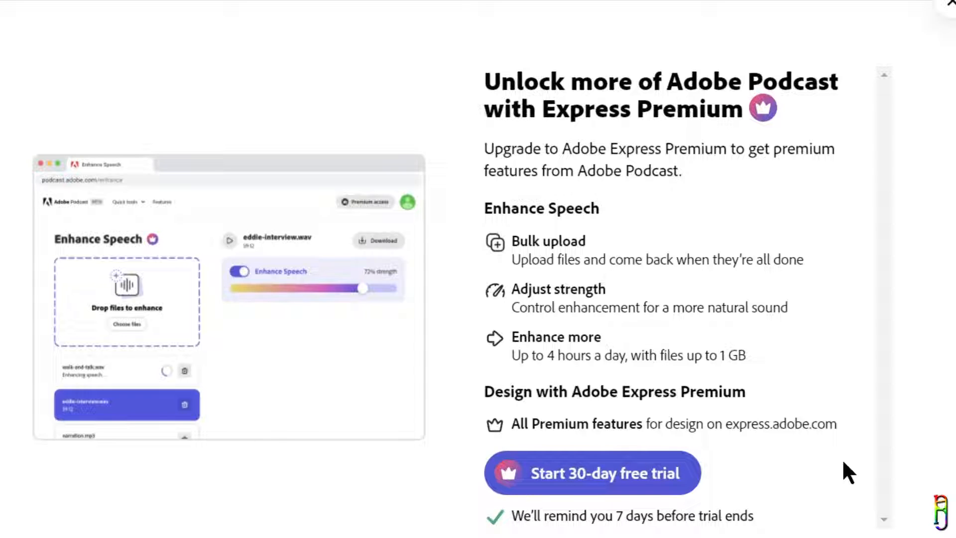
pyautogui.moveTo(850, 448)
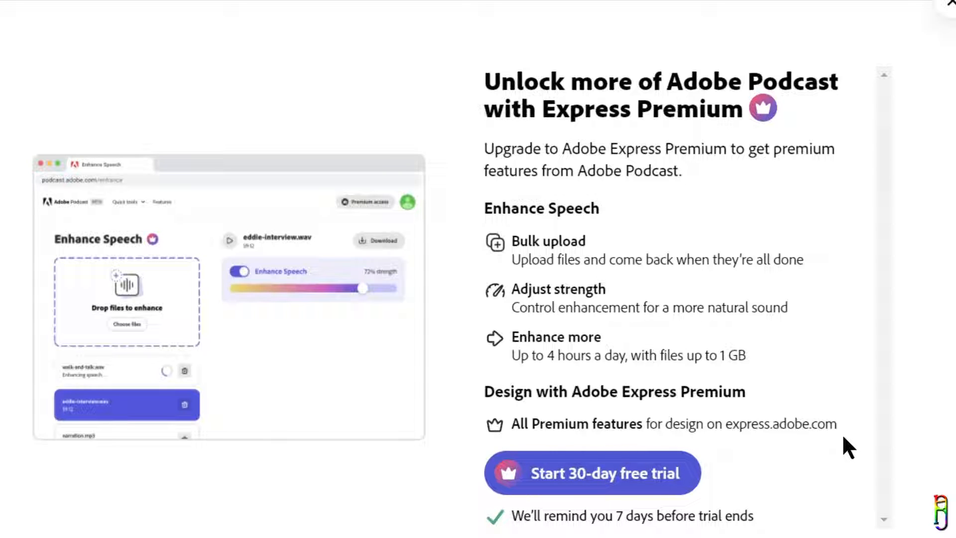
pyautogui.moveTo(547, 253)
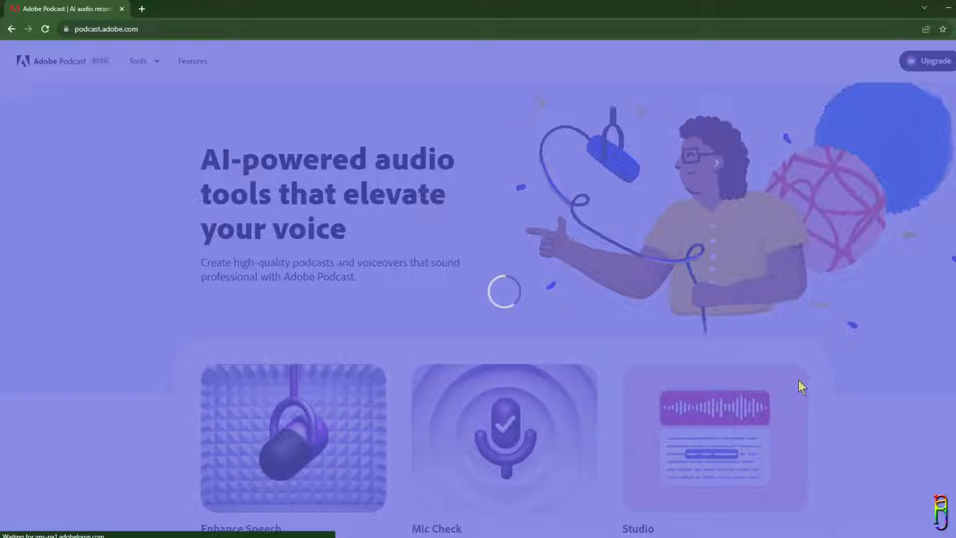
# Step: Start the free trial, compare yearly and monthly plans, then continue to payment on monthly
pyautogui.click(931, 60)
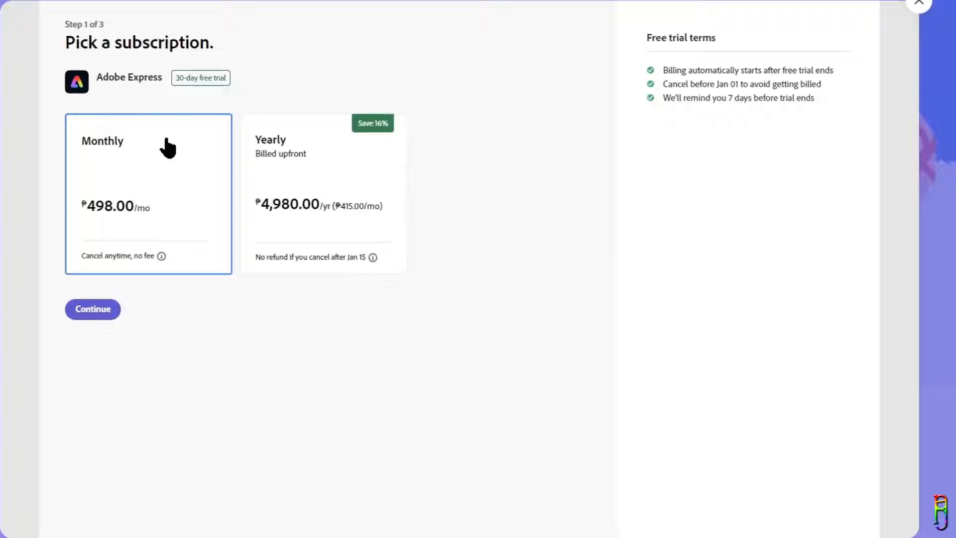
pyautogui.click(324, 193)
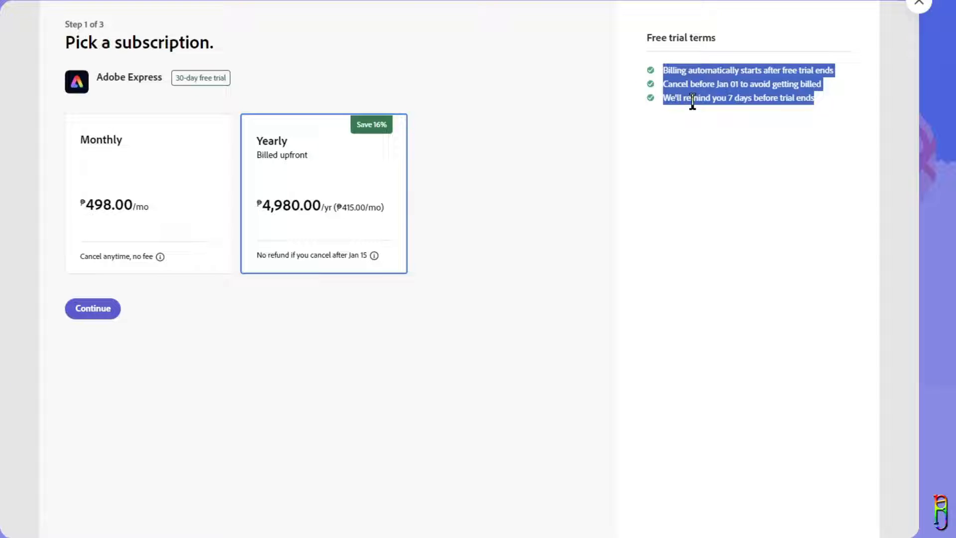
pyautogui.click(148, 193)
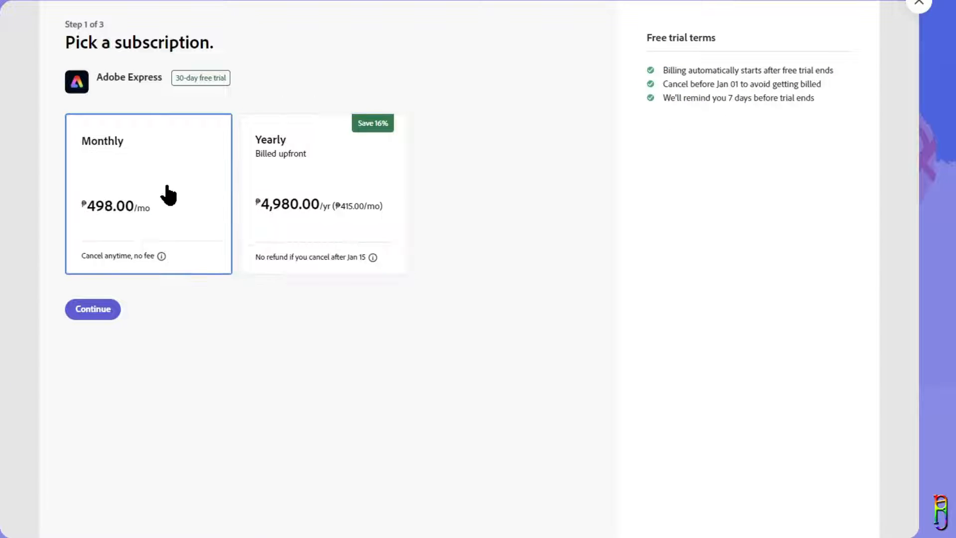
pyautogui.click(92, 309)
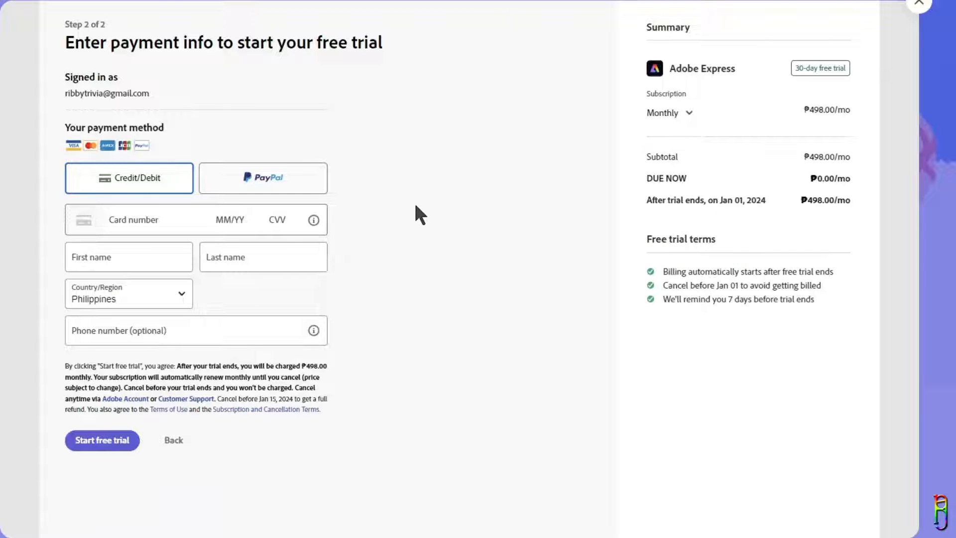
pyautogui.moveTo(525, 353)
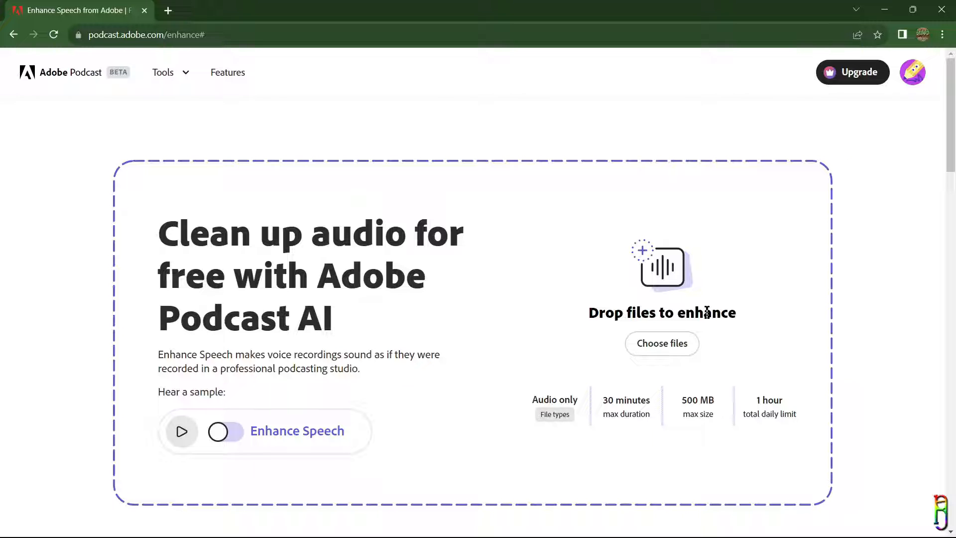
pyautogui.moveTo(747, 324)
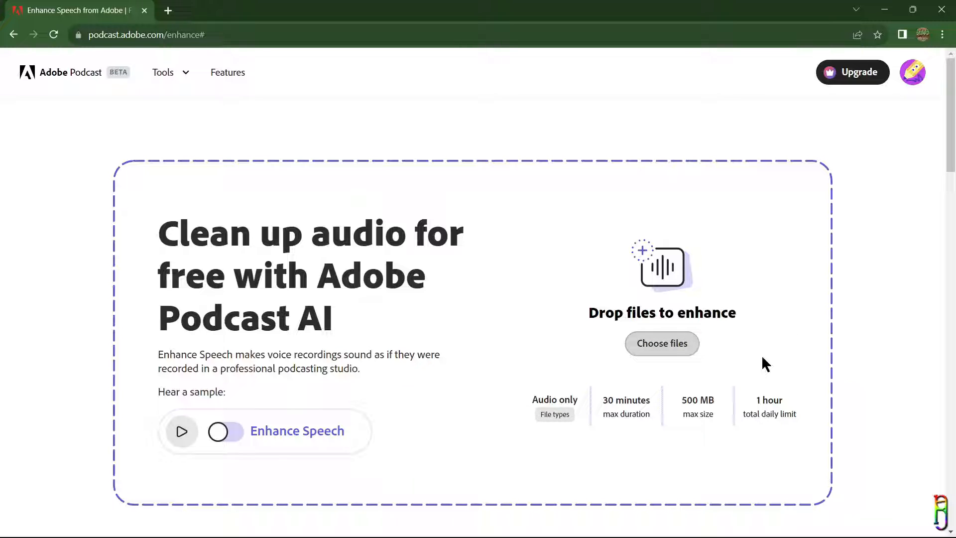
# Step: Upload 'Soundpeats Free2 Classic - heavy wind.m4a' from the Adobe Audio Enhance folder, showing All Files
pyautogui.click(661, 343)
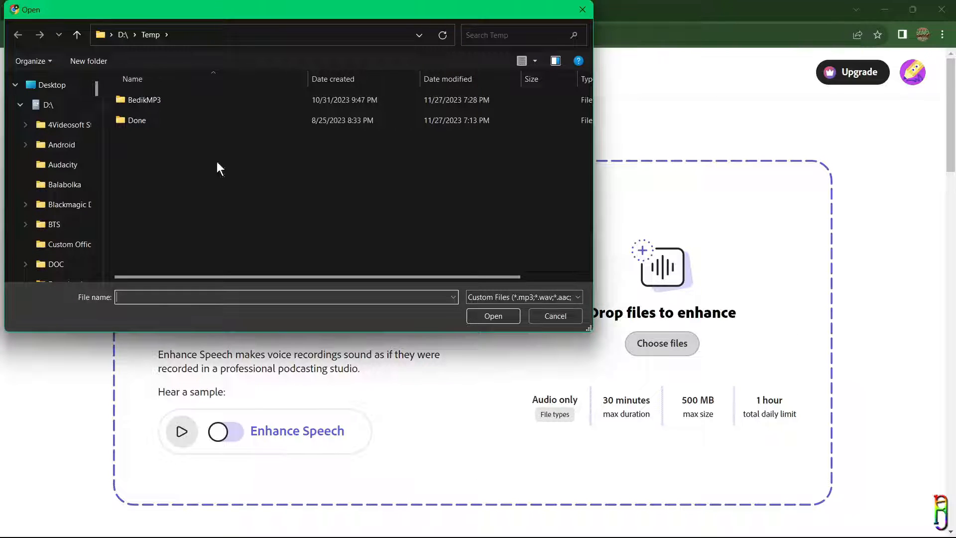
pyautogui.click(73, 239)
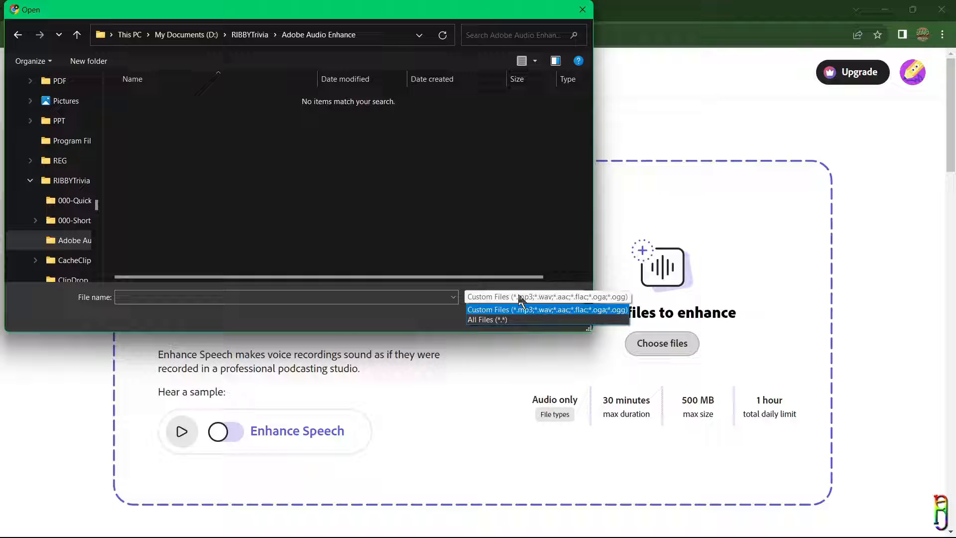
pyautogui.click(546, 310)
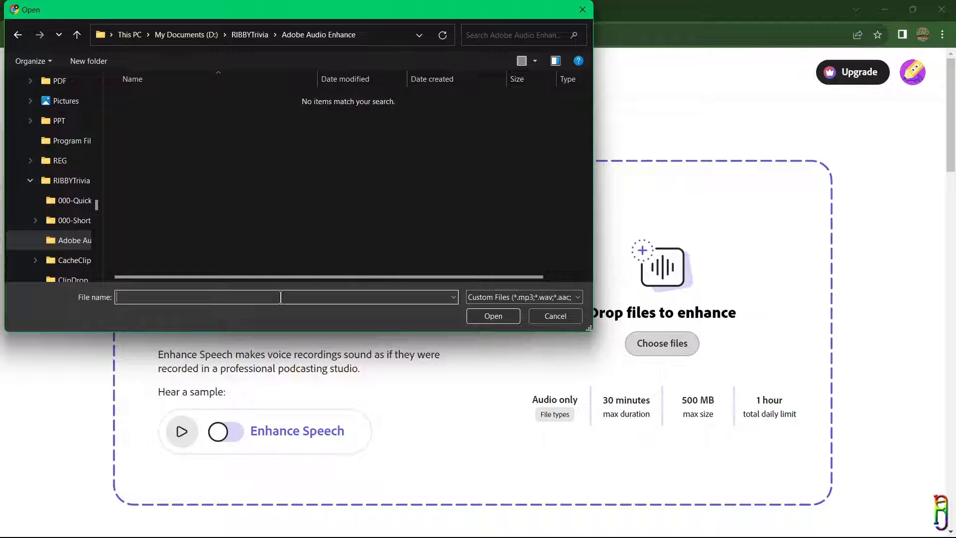
pyautogui.click(523, 297)
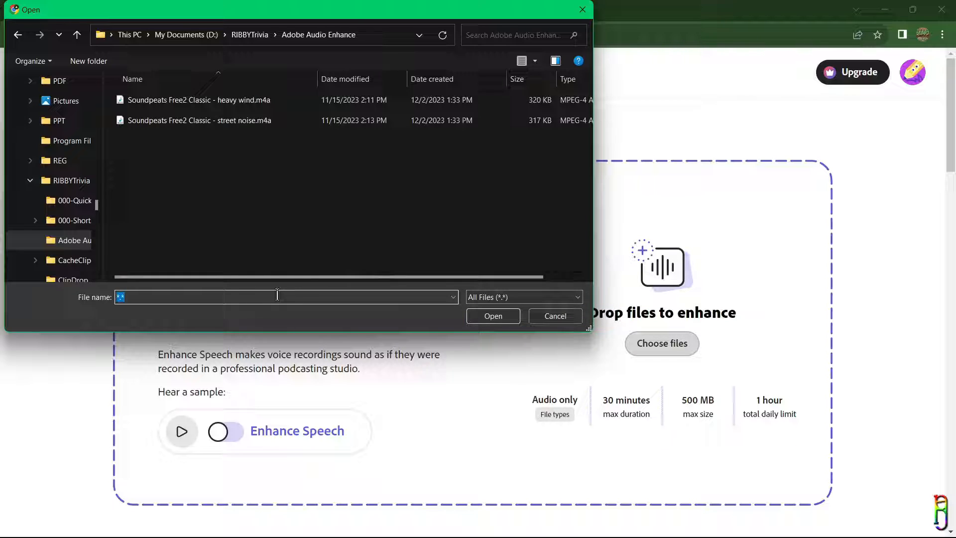
pyautogui.click(198, 100)
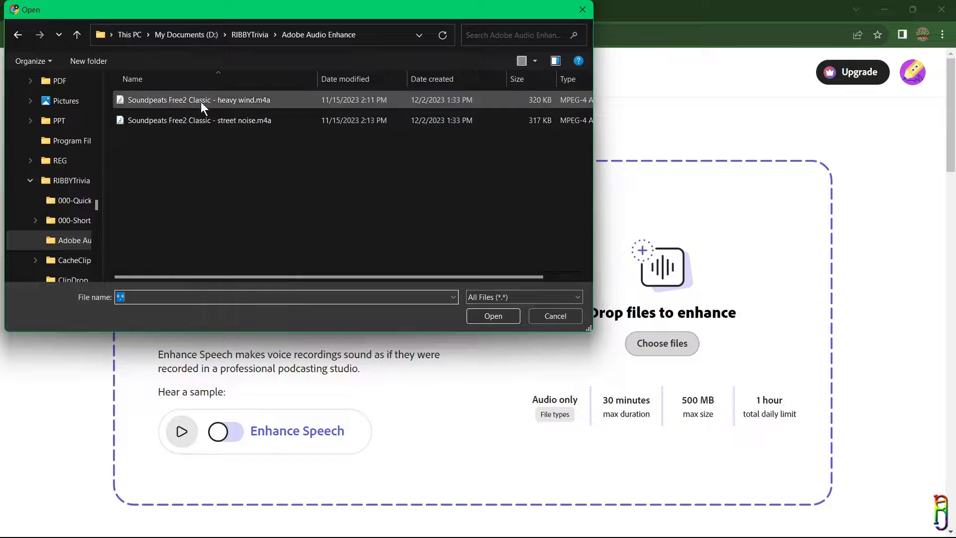
pyautogui.click(492, 316)
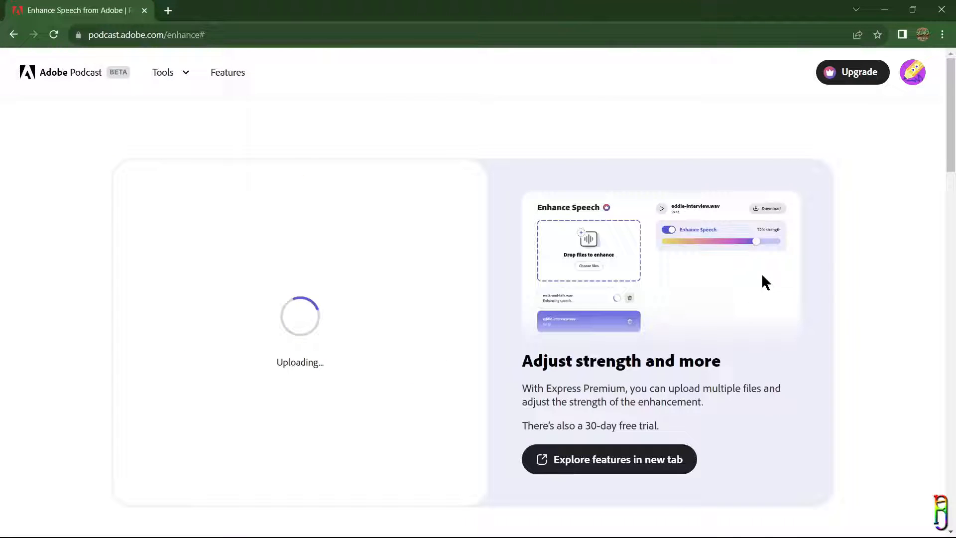
pyautogui.moveTo(355, 333)
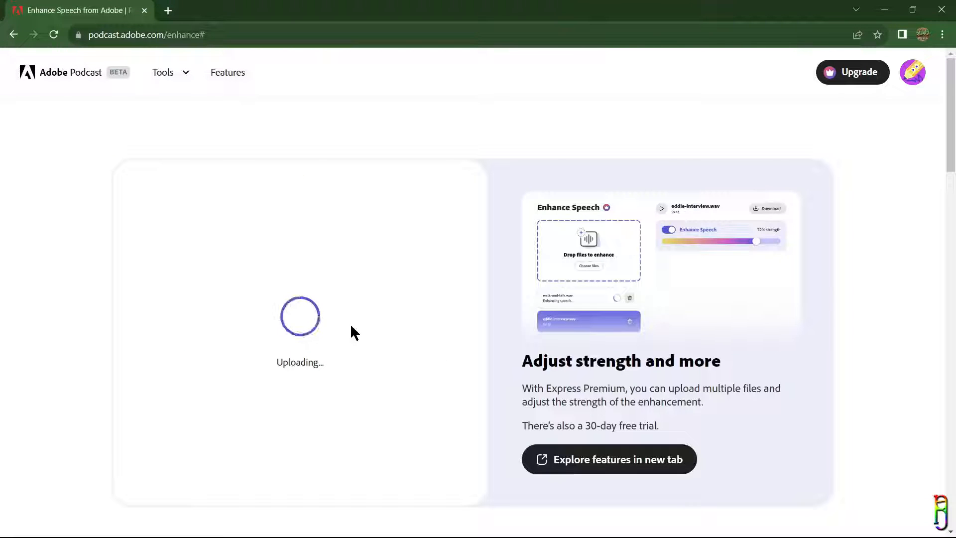
pyautogui.moveTo(426, 301)
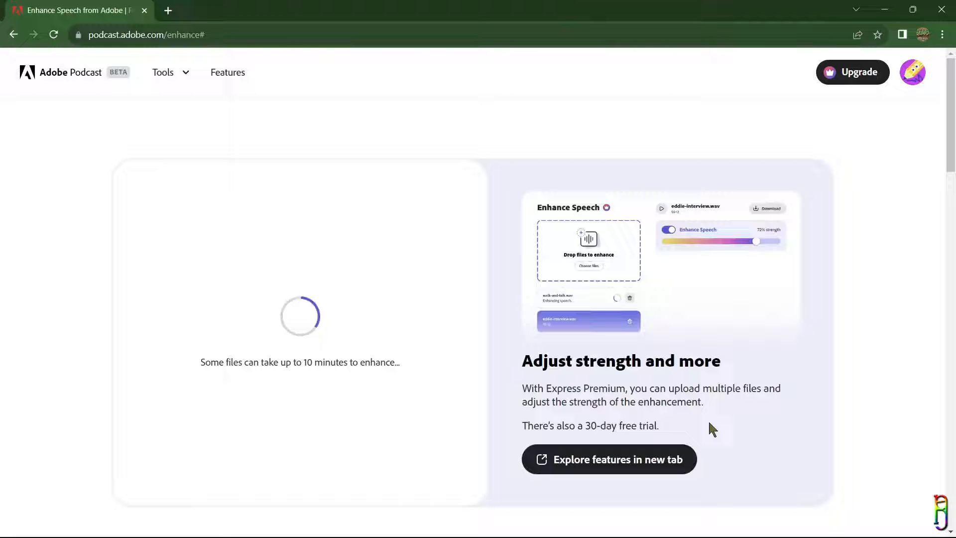
pyautogui.moveTo(674, 207)
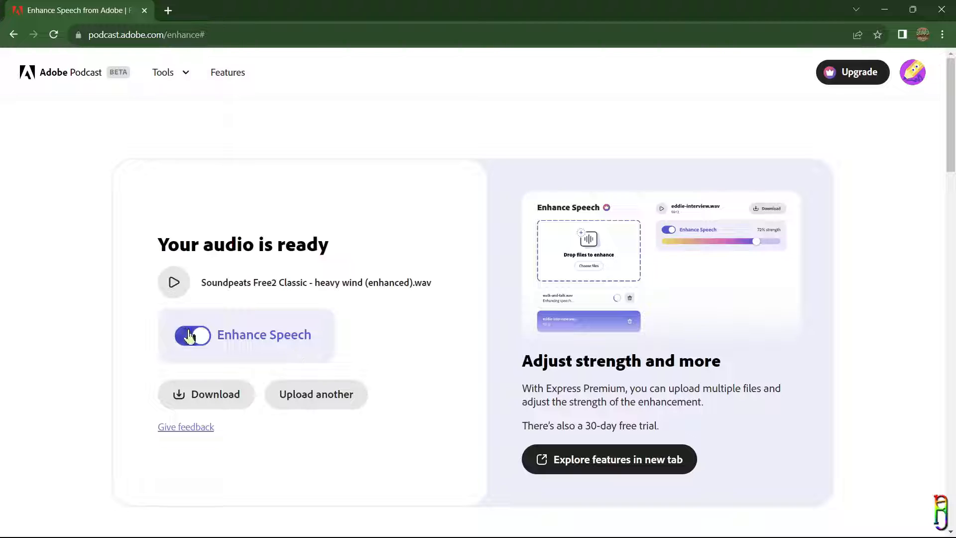
# Step: Play the heavy wind recording, toggle enhancement off and on, then download the enhanced WAV
pyautogui.click(192, 334)
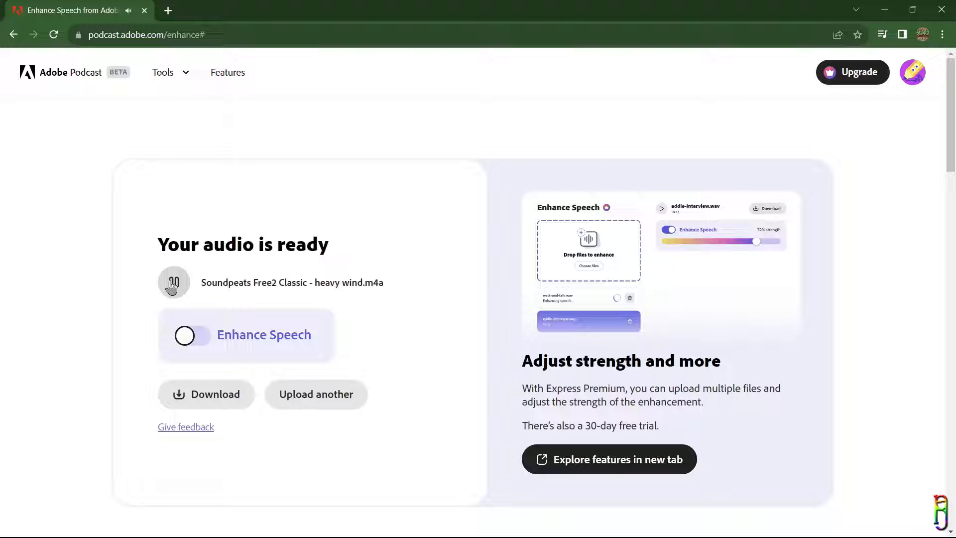
pyautogui.click(185, 335)
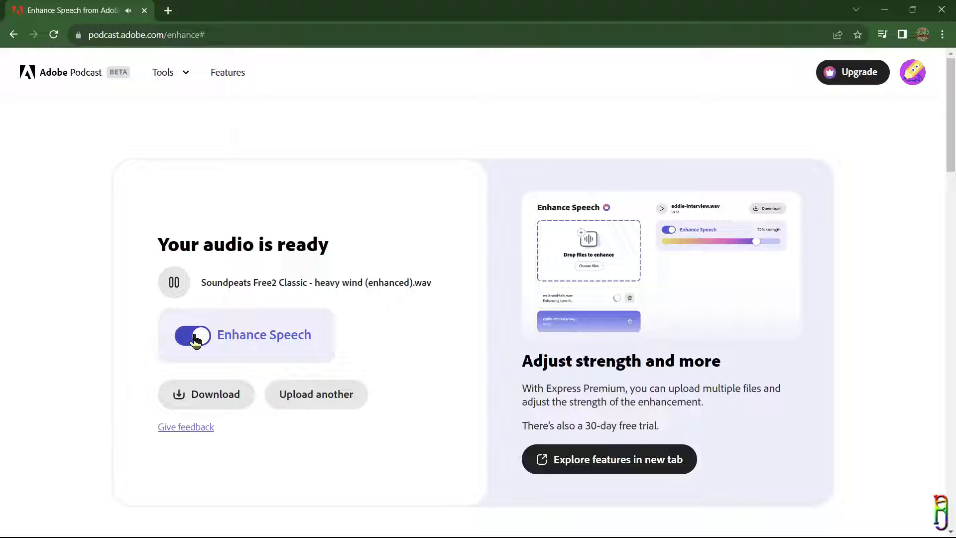
pyautogui.click(193, 335)
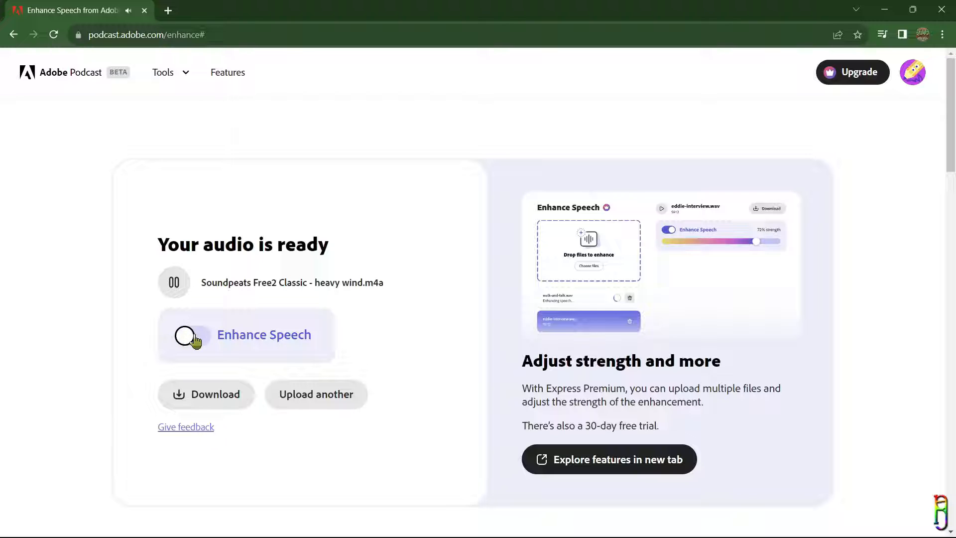
pyautogui.click(193, 335)
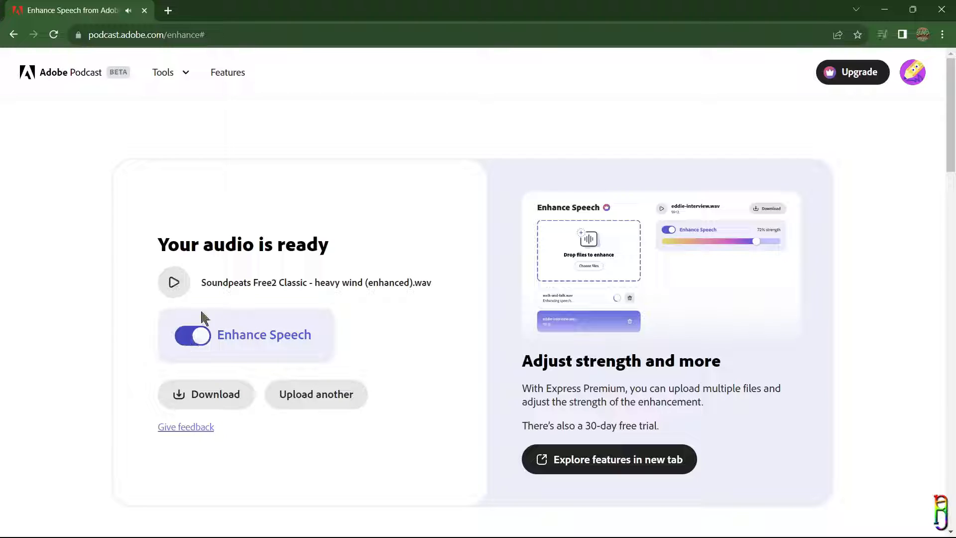
pyautogui.moveTo(324, 289)
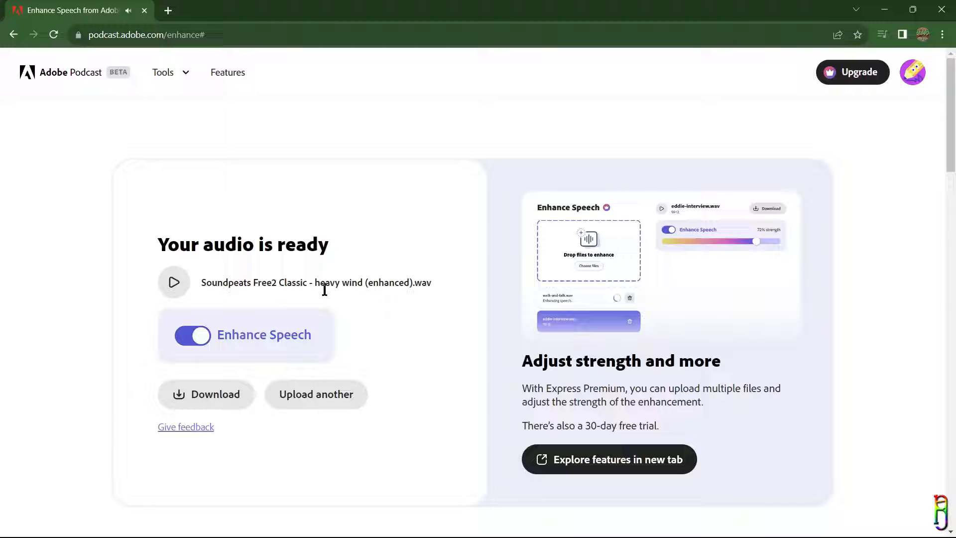
pyautogui.moveTo(473, 319)
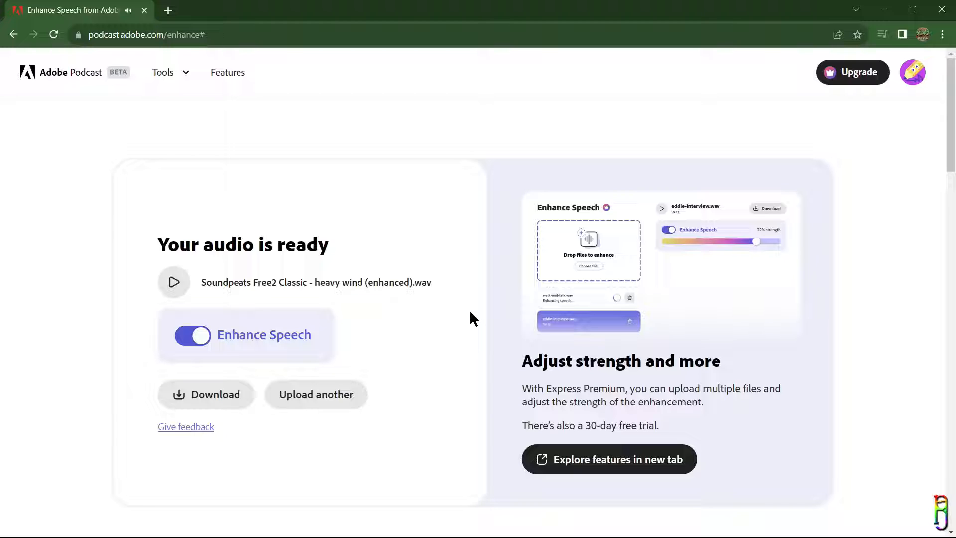
pyautogui.moveTo(484, 321)
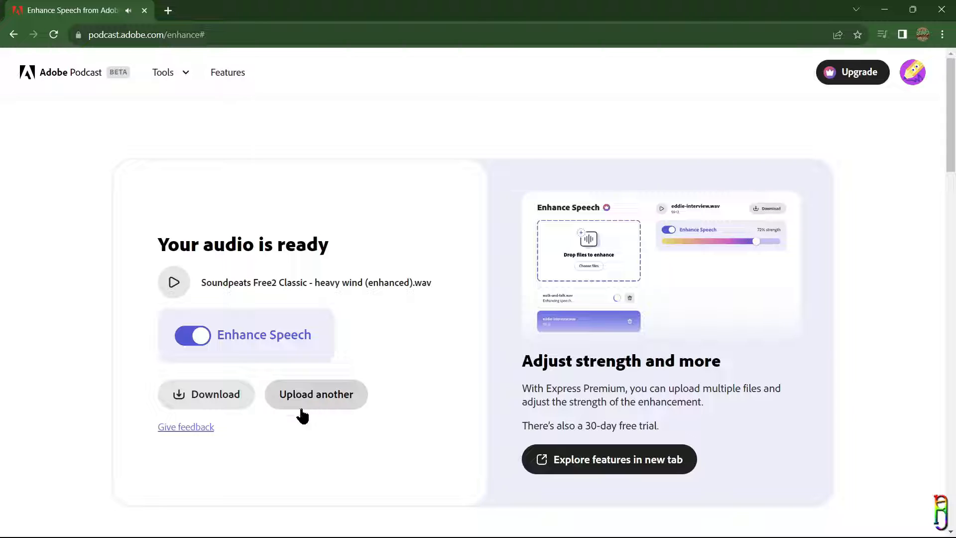
pyautogui.click(206, 393)
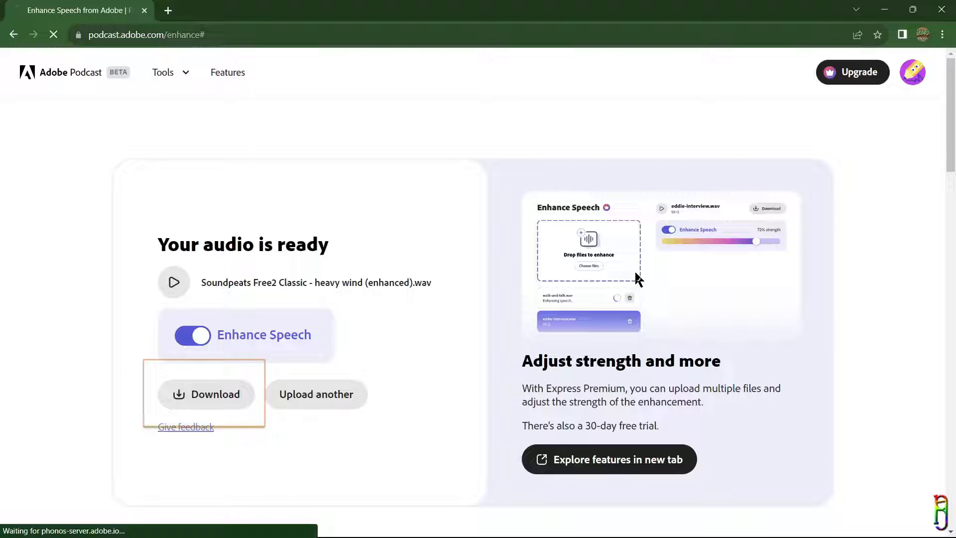
# Step: Confirm the heavy wind WAV download, then open the picker to upload another file
pyautogui.click(206, 393)
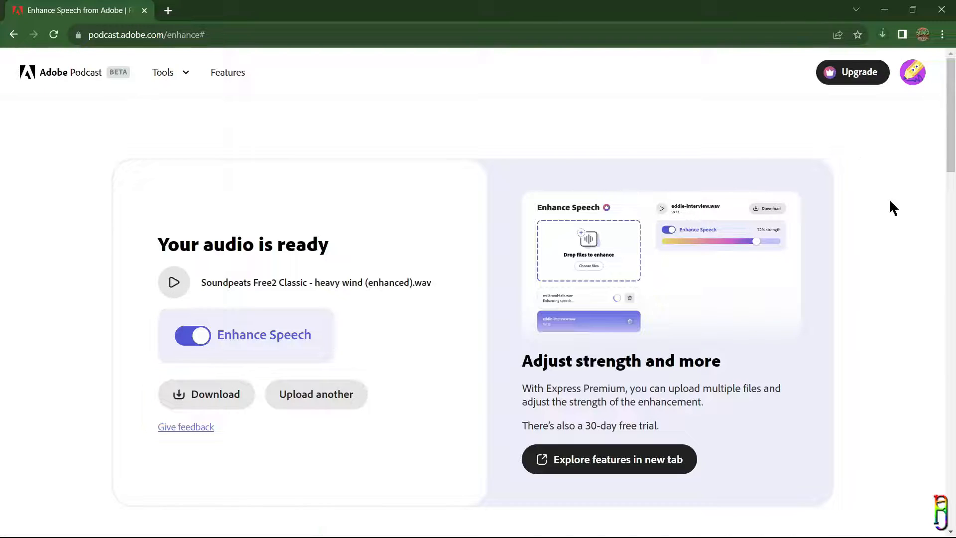
pyautogui.click(882, 35)
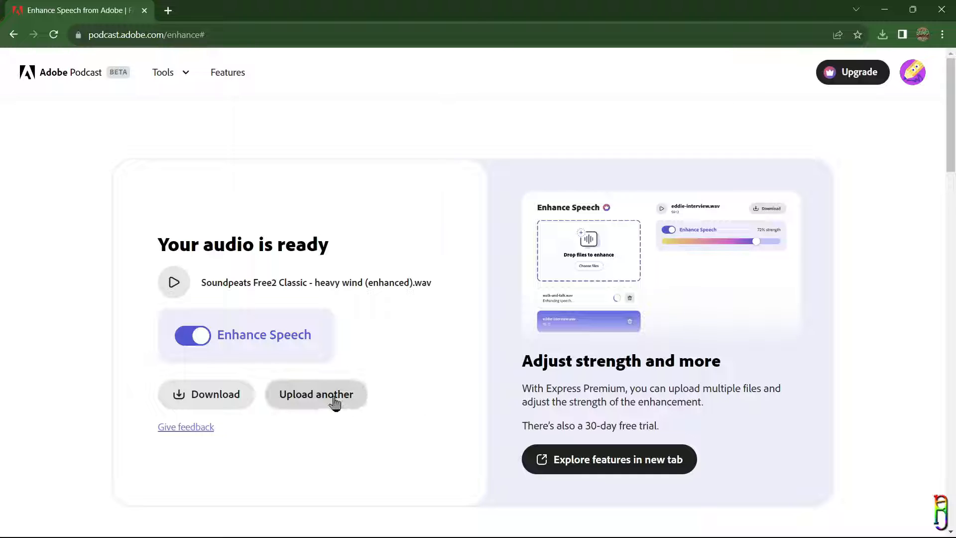
pyautogui.click(316, 394)
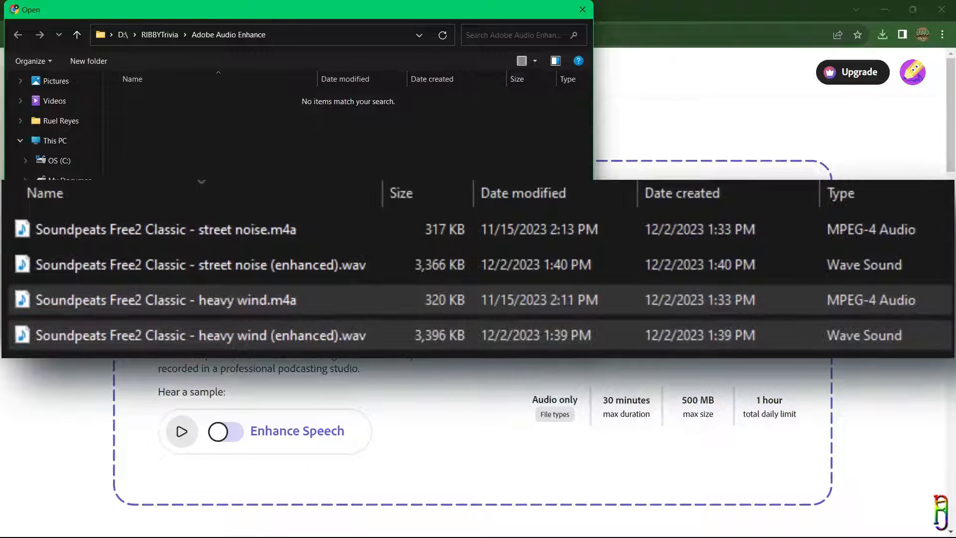
# Step: Upload 'Soundpeats Free2 Classic - street noise.m4a' for enhancement
pyautogui.click(199, 120)
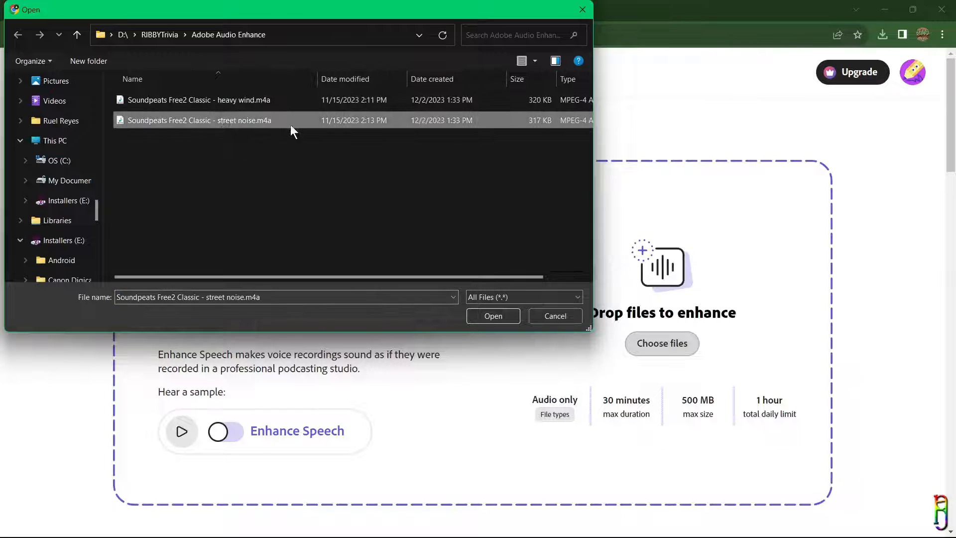
pyautogui.click(492, 316)
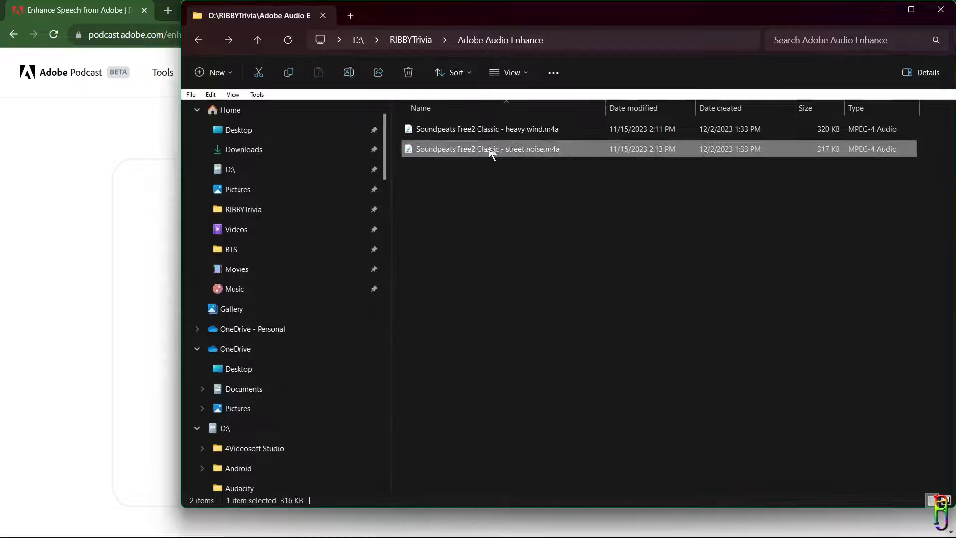
# Step: Play the original street noise .m4a in Windows Media Player, then return to the browser
pyautogui.doubleClick(486, 149)
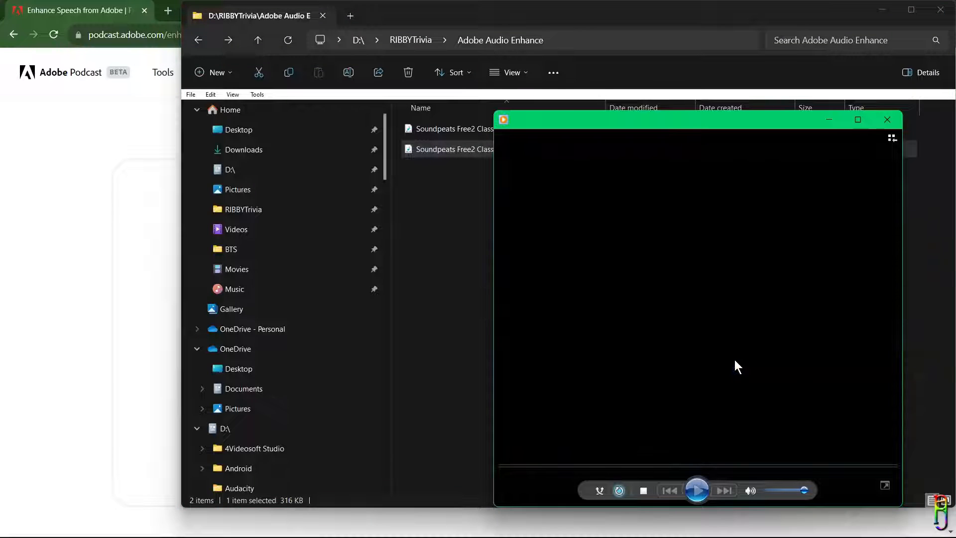
pyautogui.click(696, 489)
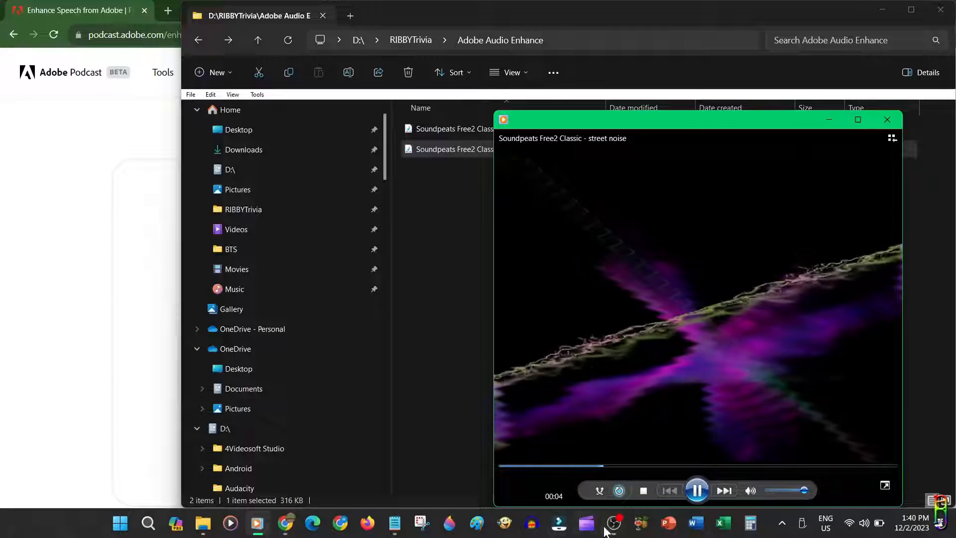
pyautogui.moveTo(614, 522)
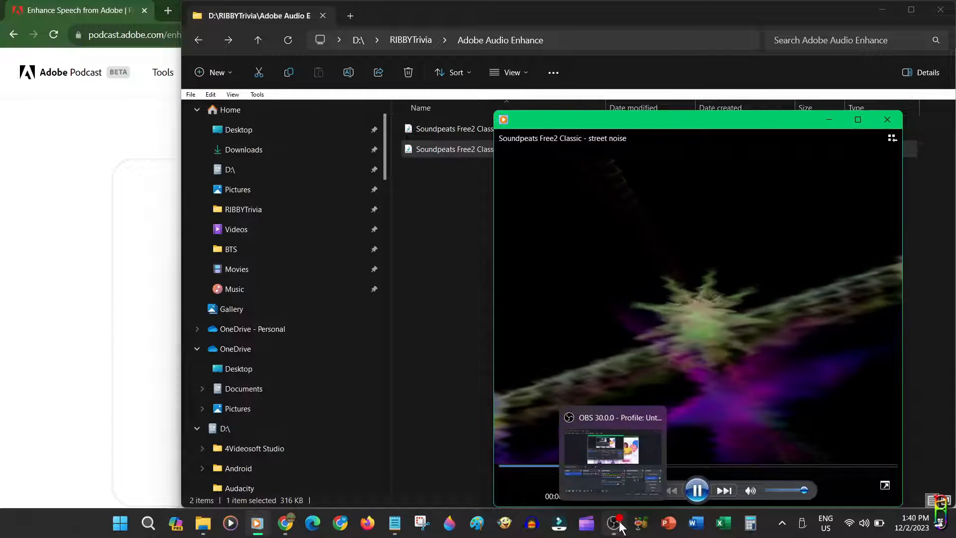
pyautogui.click(611, 451)
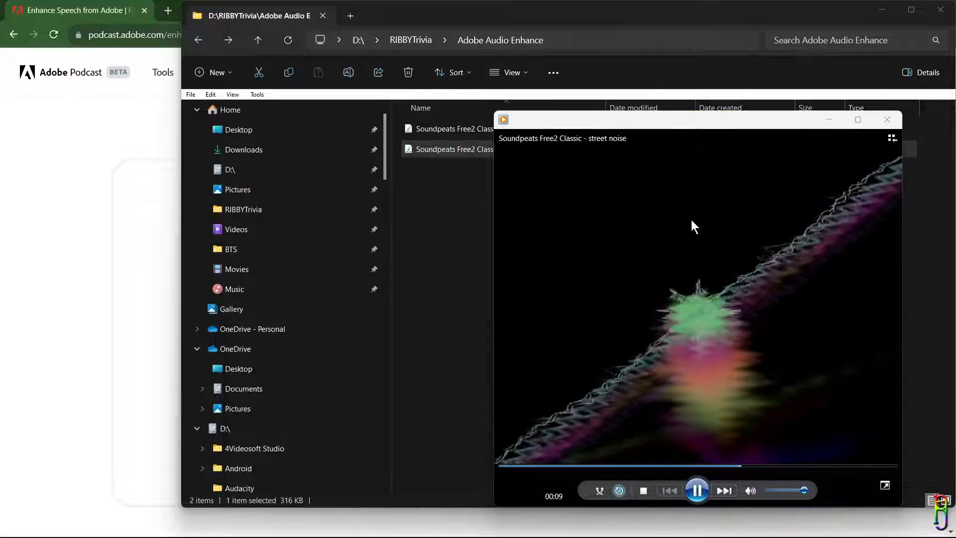
pyautogui.click(856, 120)
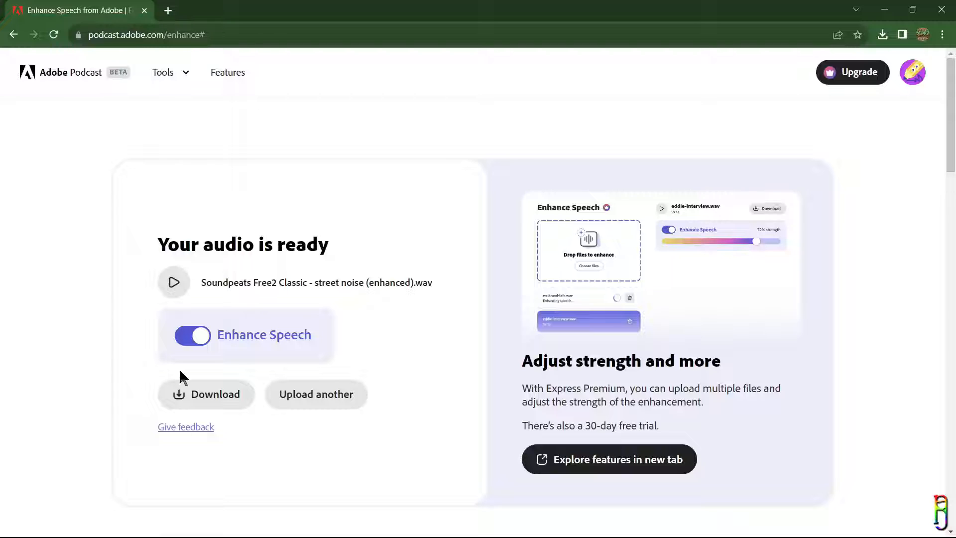
pyautogui.moveTo(225, 290)
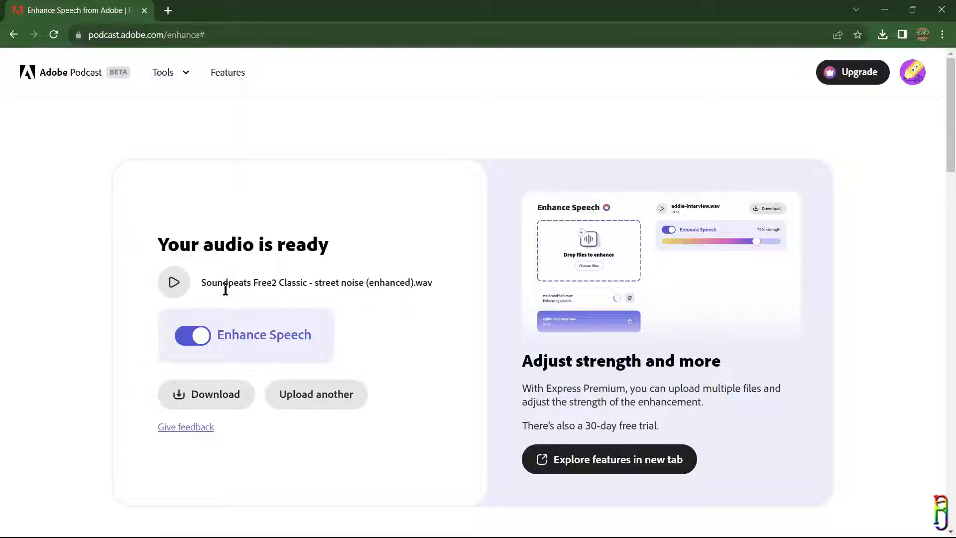
pyautogui.moveTo(174, 282)
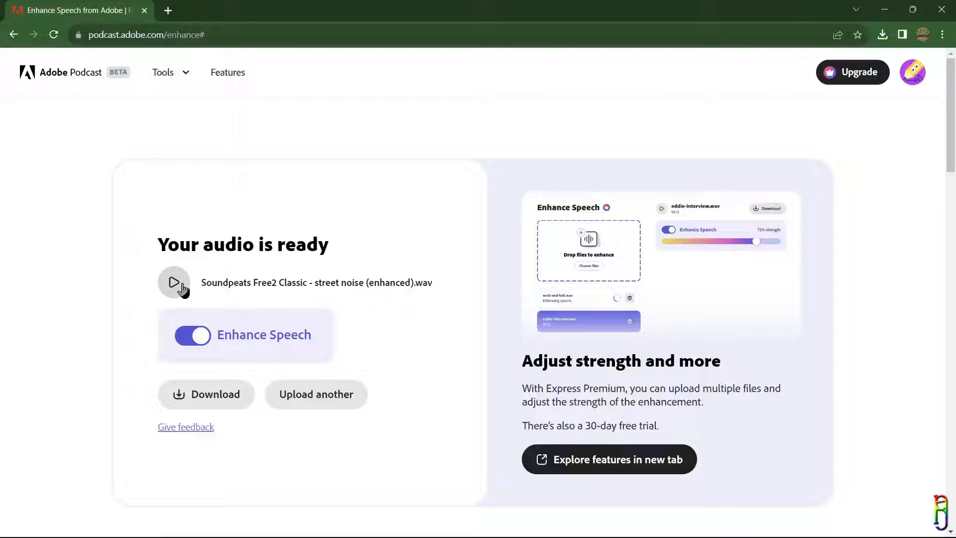
pyautogui.click(175, 283)
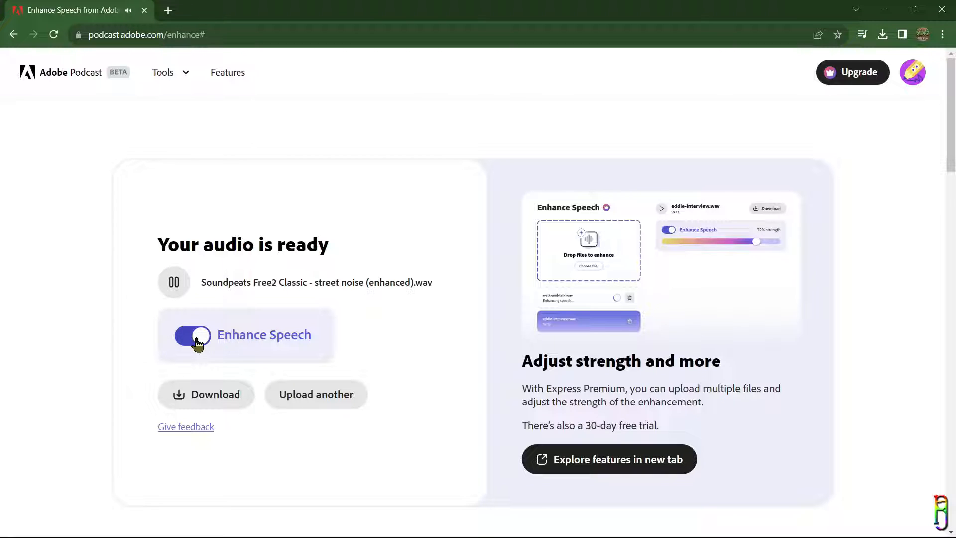
pyautogui.click(192, 336)
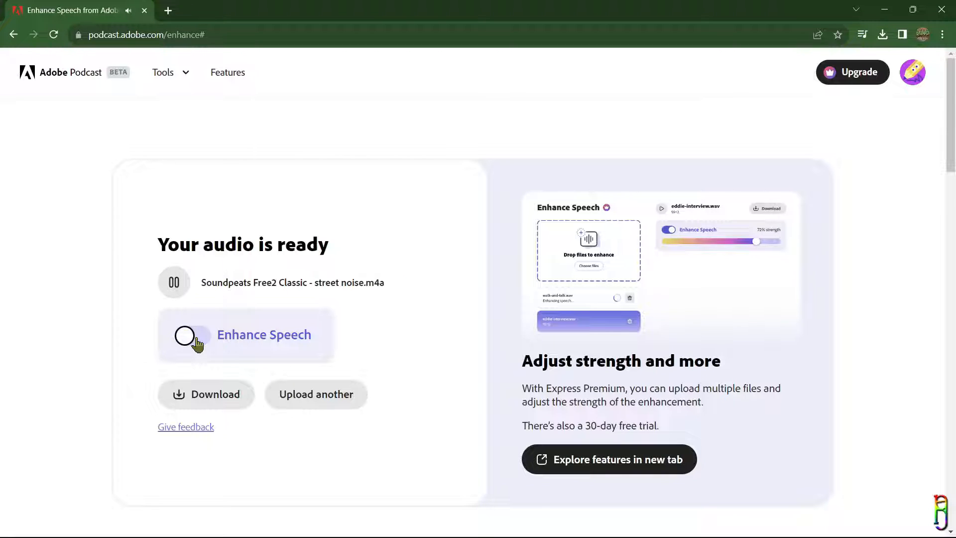
pyautogui.click(193, 335)
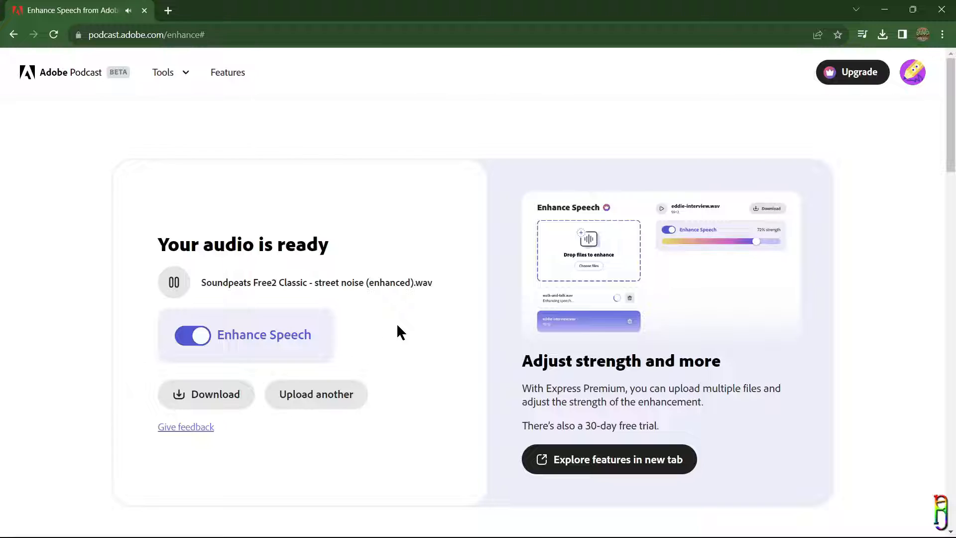
pyautogui.click(193, 336)
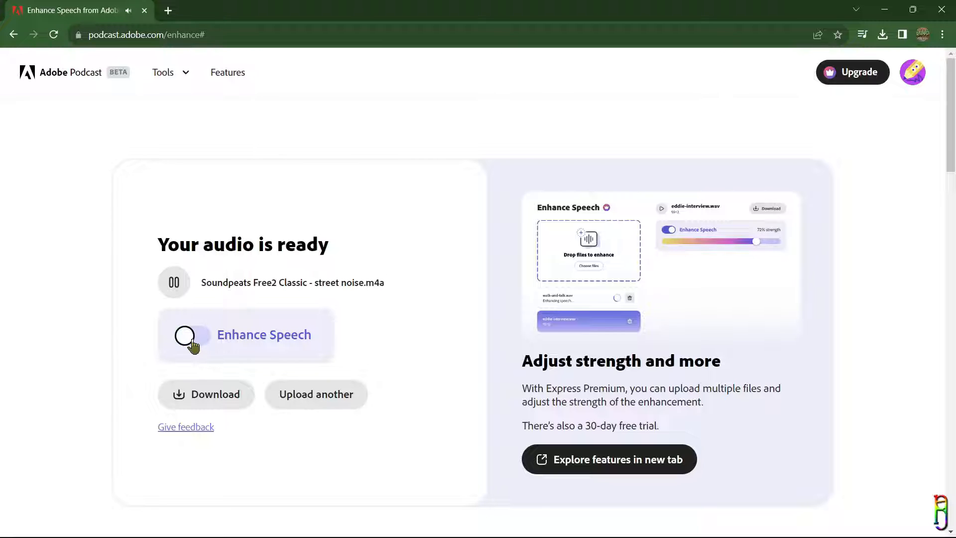
pyautogui.click(193, 335)
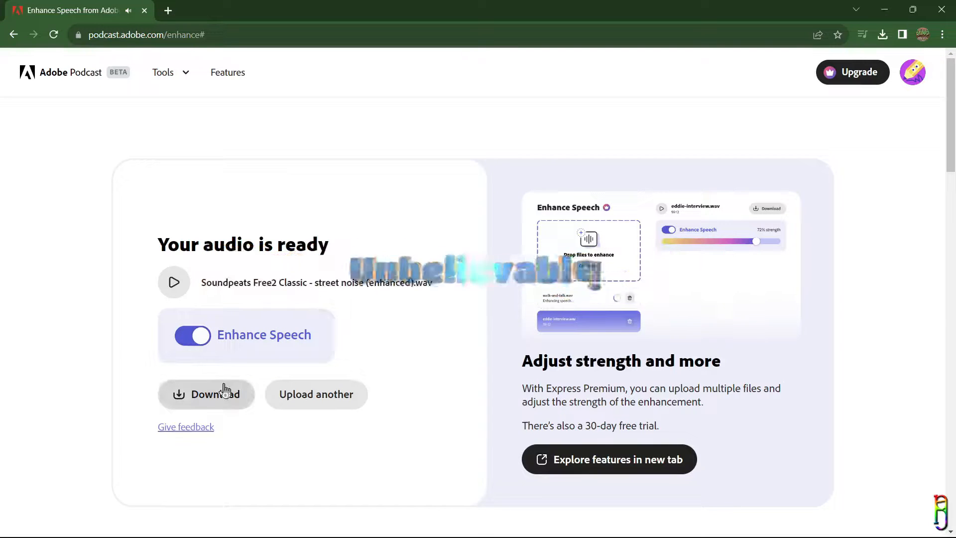
# Step: Download the enhanced street noise WAV, check the download, and scroll the result page
pyautogui.click(206, 394)
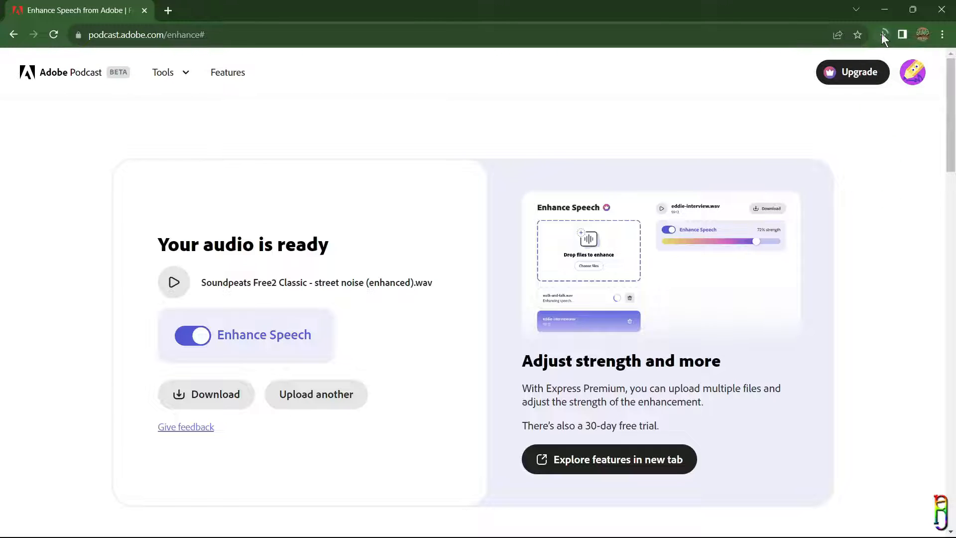
pyautogui.click(882, 35)
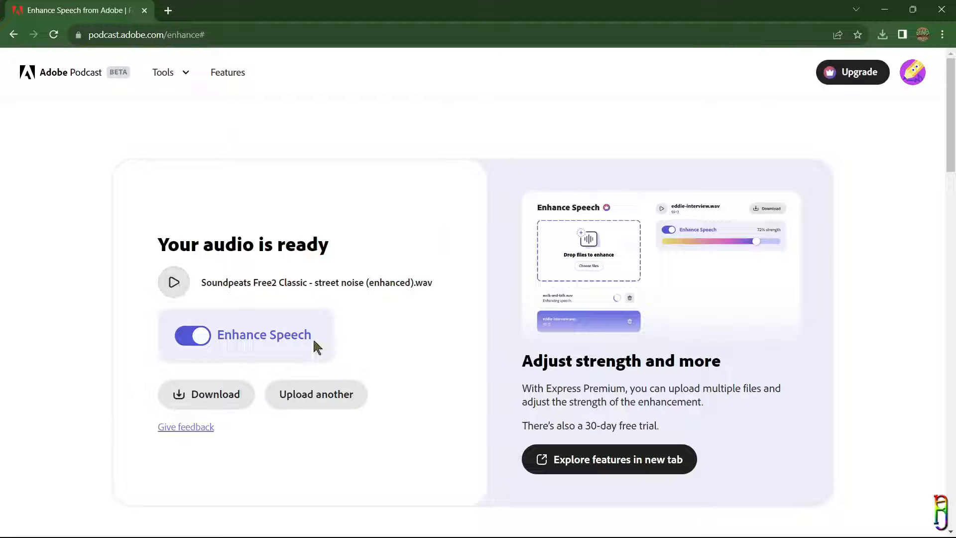
pyautogui.scroll(-3)
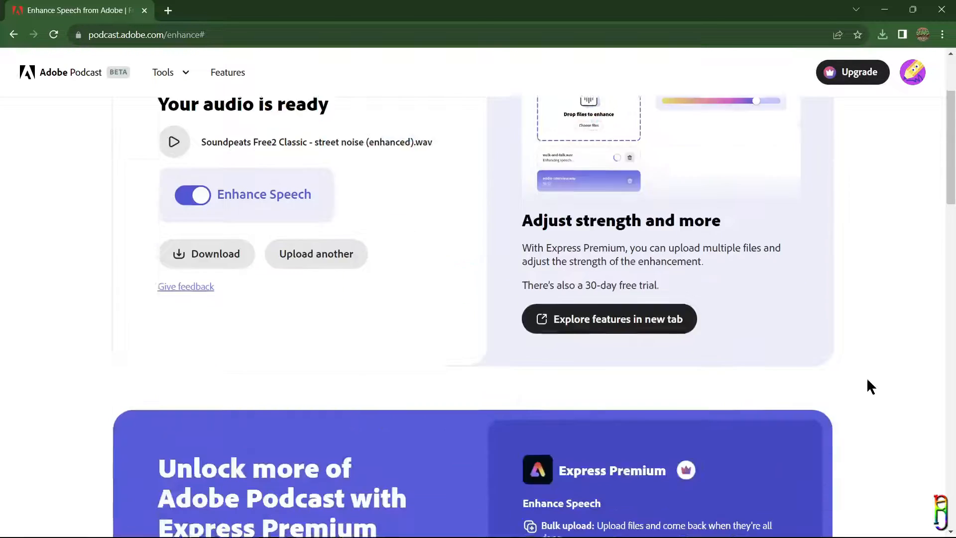
pyautogui.scroll(-3)
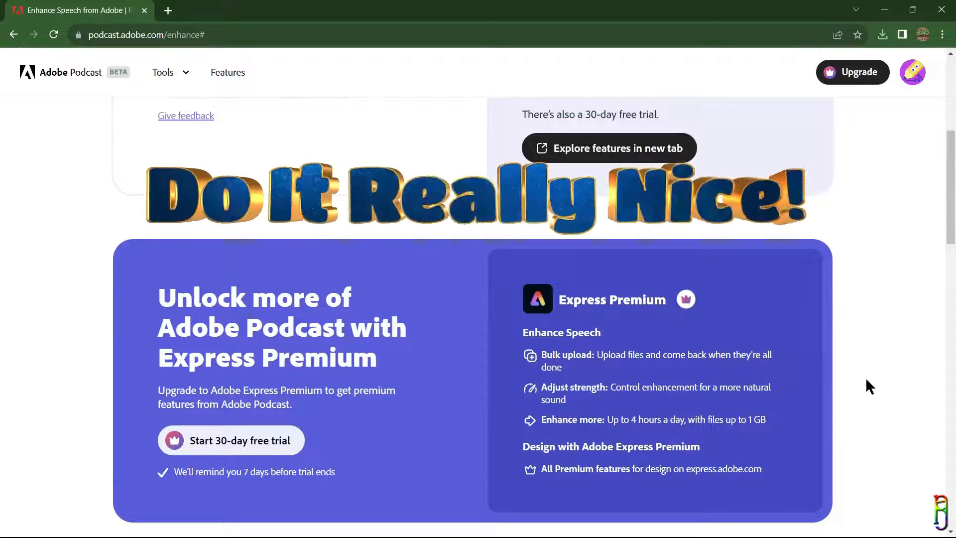
pyautogui.scroll(-3)
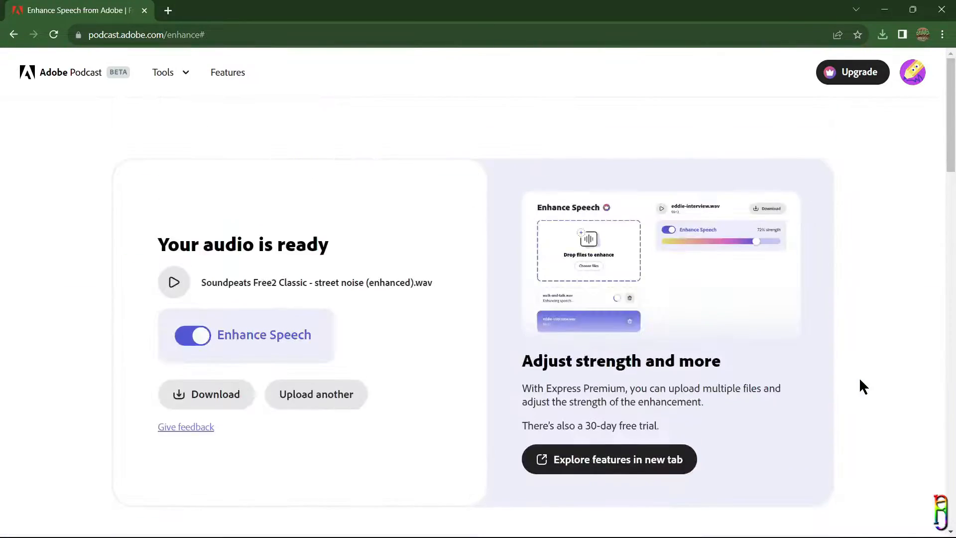
pyautogui.click(882, 34)
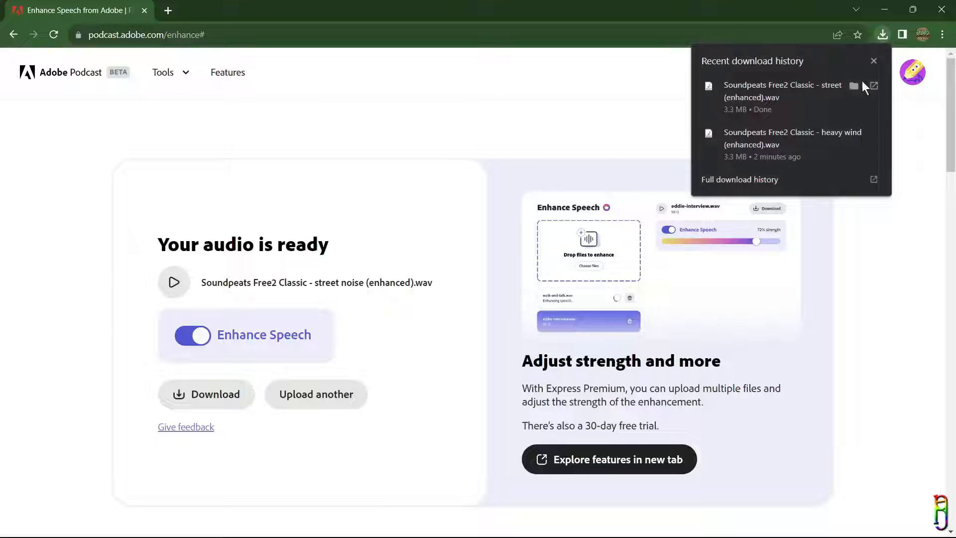
pyautogui.click(855, 85)
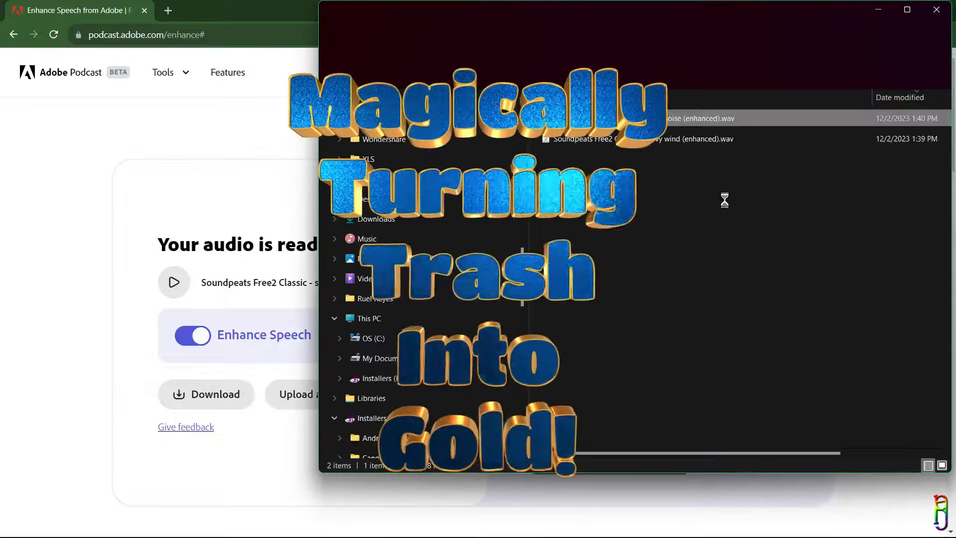
pyautogui.click(640, 117)
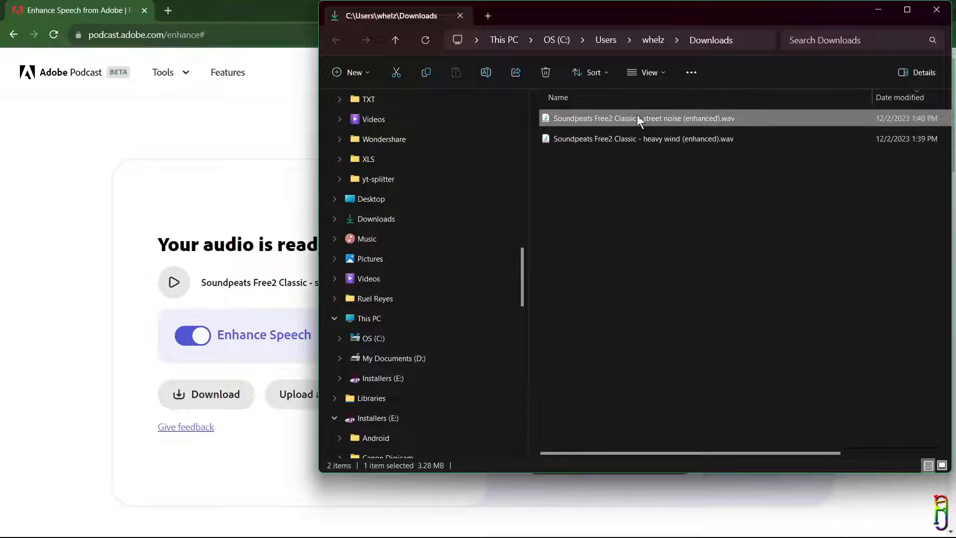
pyautogui.click(766, 299)
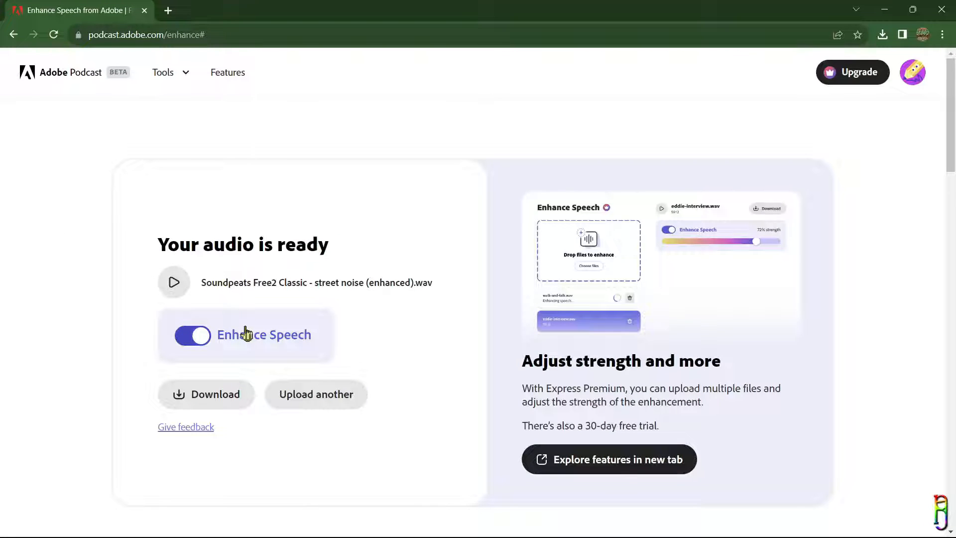
pyautogui.moveTo(324, 139)
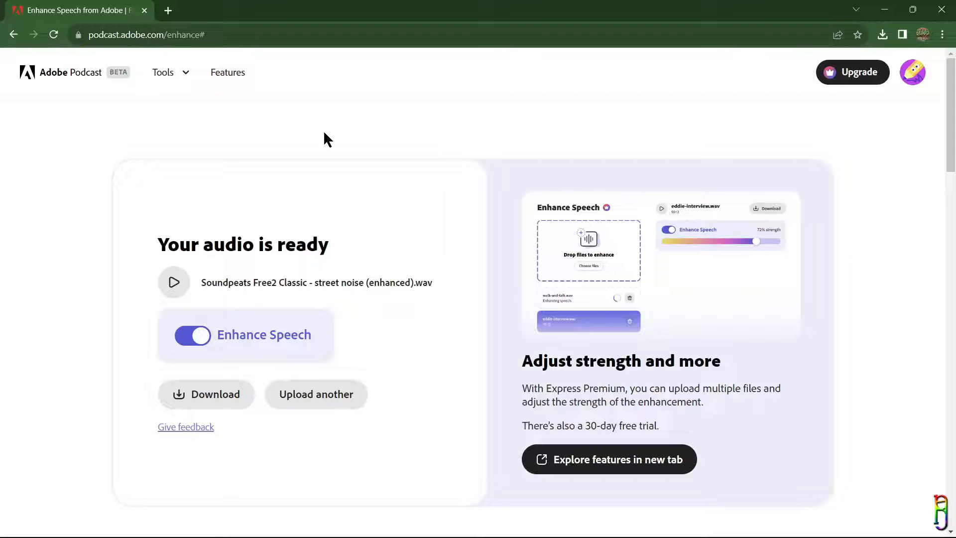
pyautogui.moveTo(561, 527)
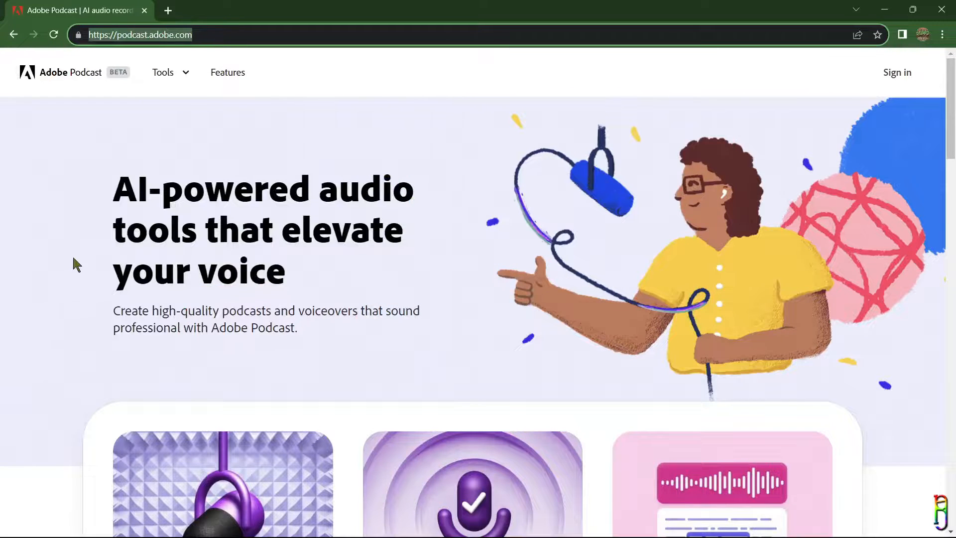
# Step: Go from the Adobe Podcast home page to the Enhance Speech tool page
pyautogui.scroll(-3)
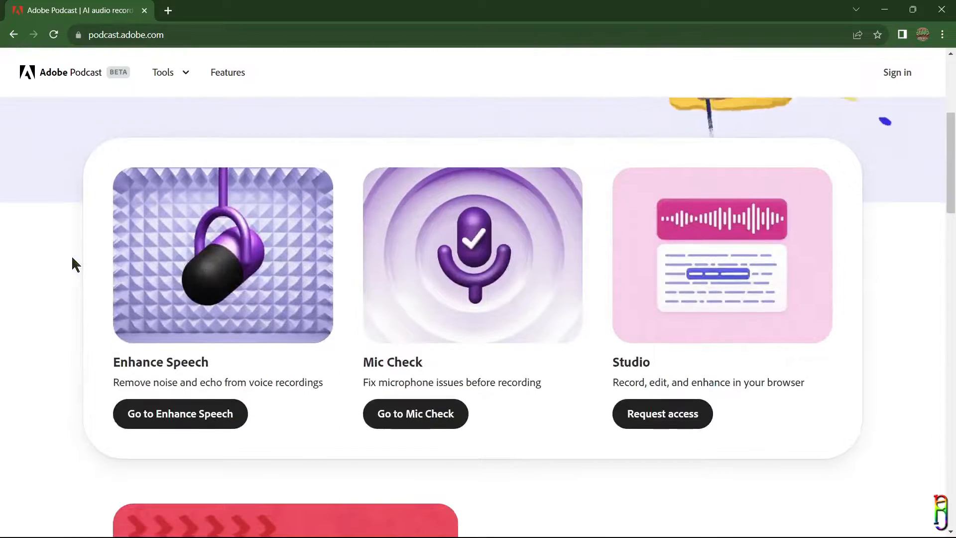
pyautogui.scroll(-3)
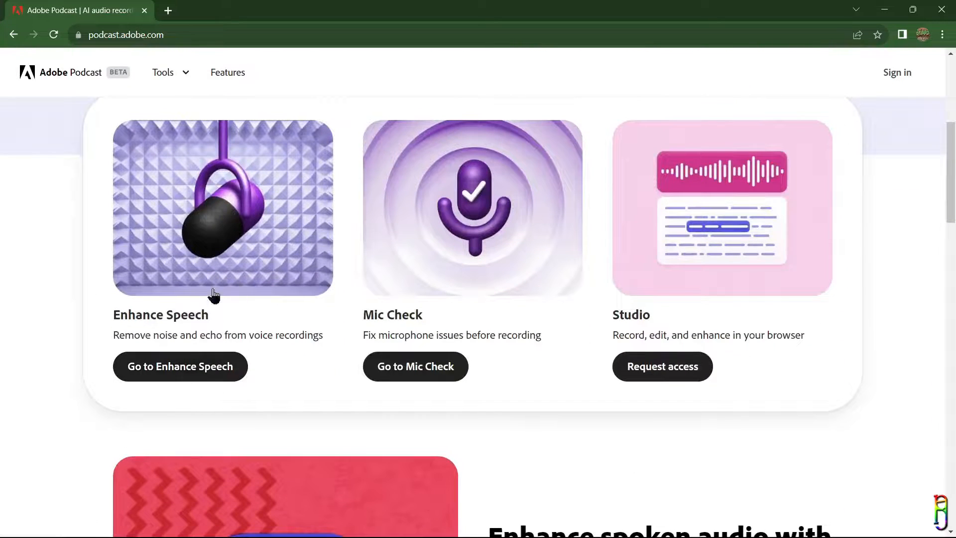
pyautogui.click(180, 366)
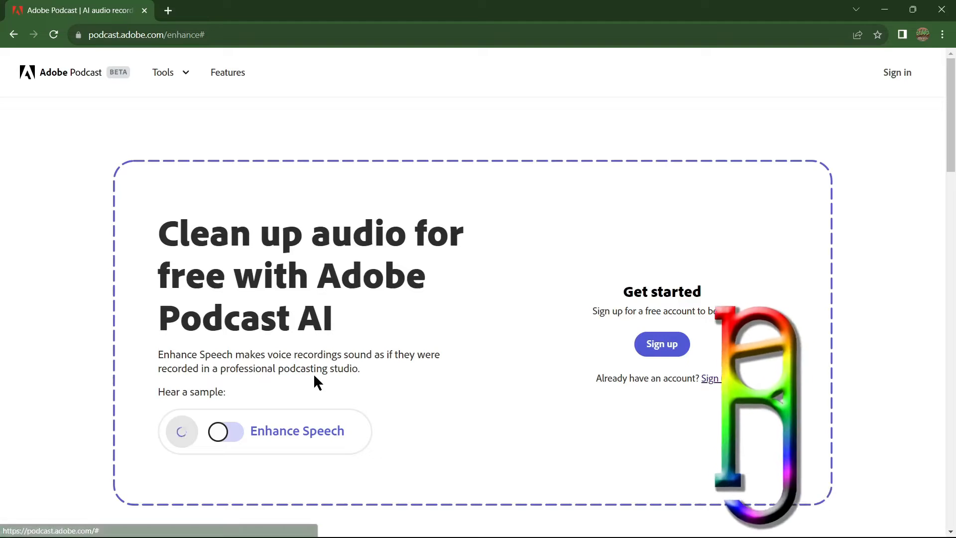